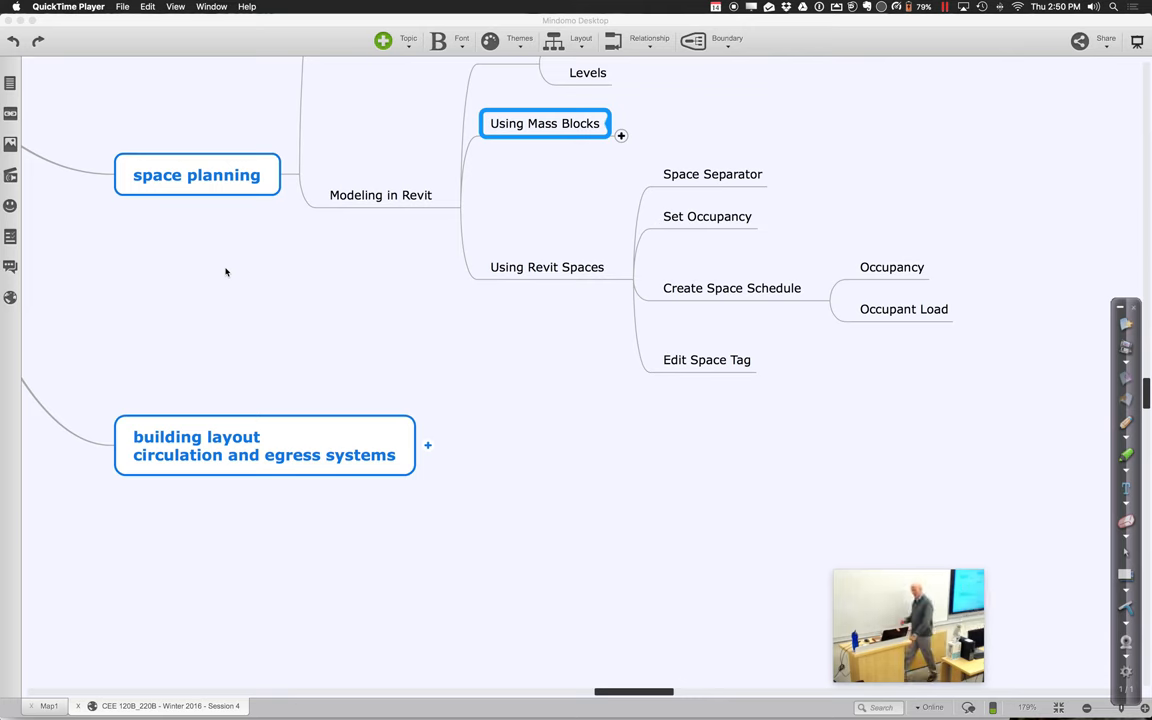
mouse_move(372, 708)
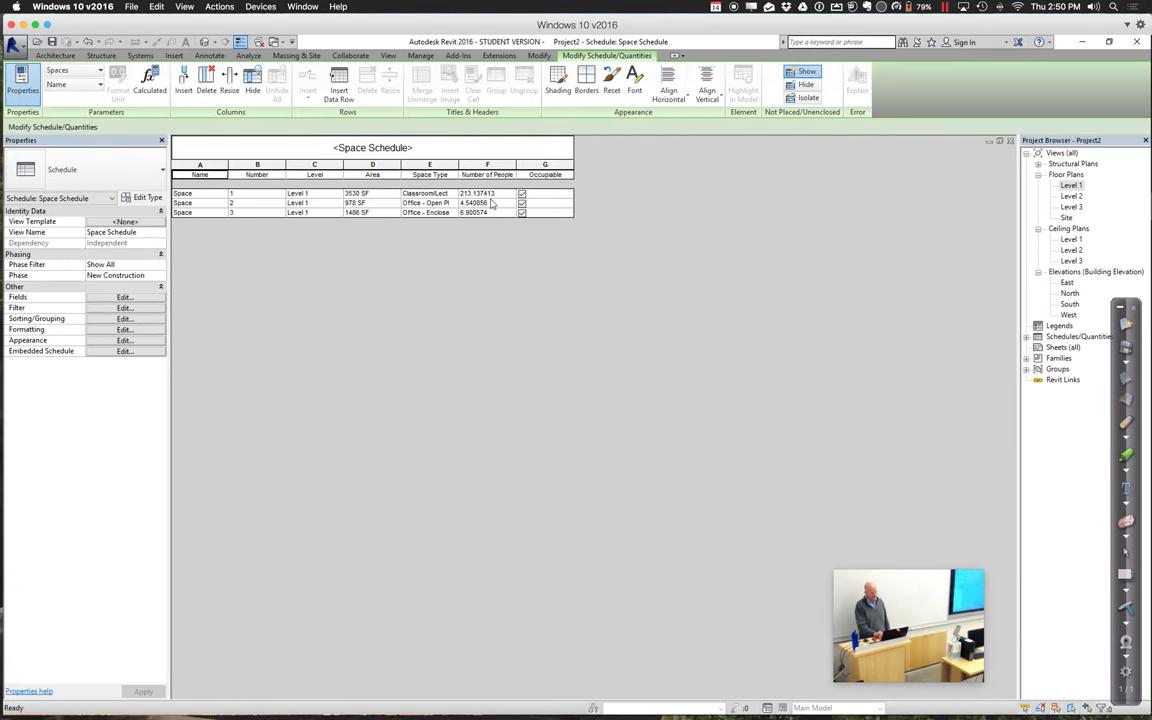
mouse_move(490, 222)
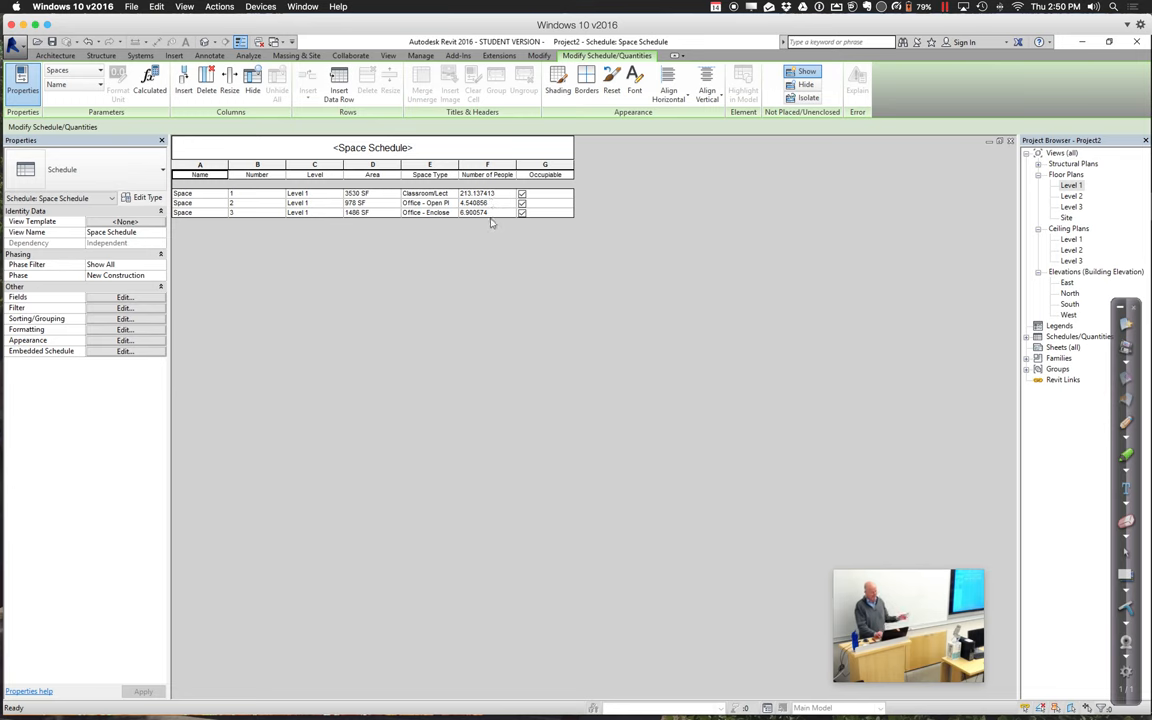
mouse_move(448, 244)
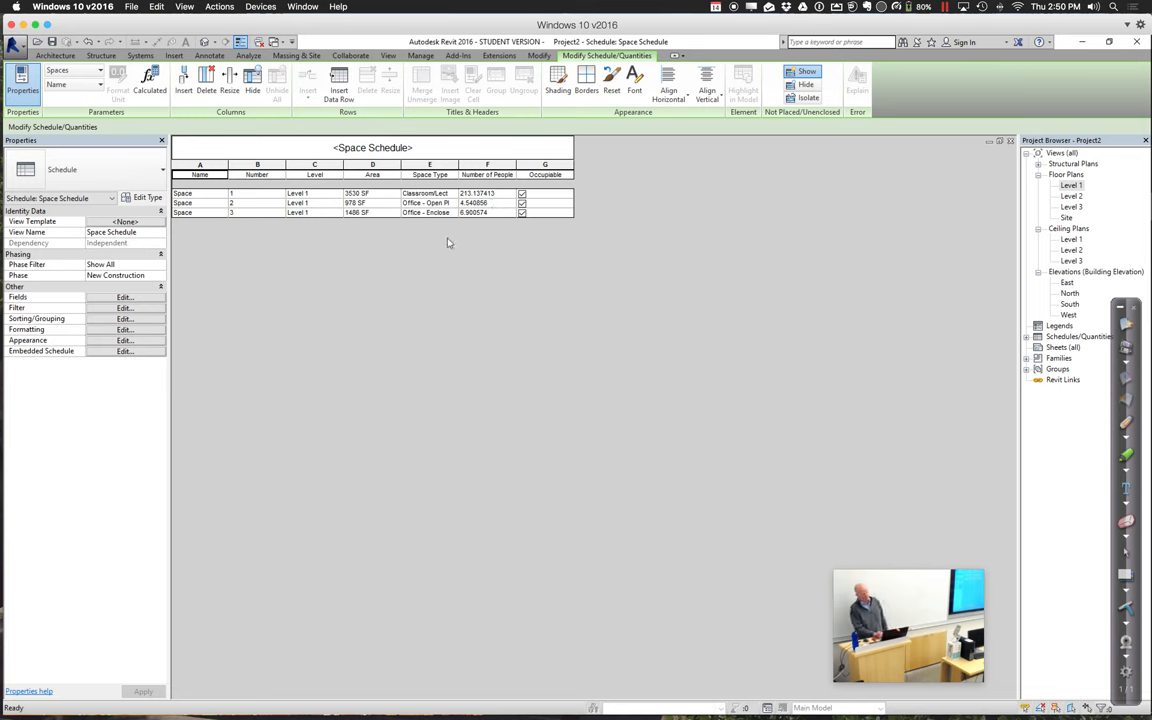
Open the Level 1 floor plan from the Project Browser
left_click(1070, 184)
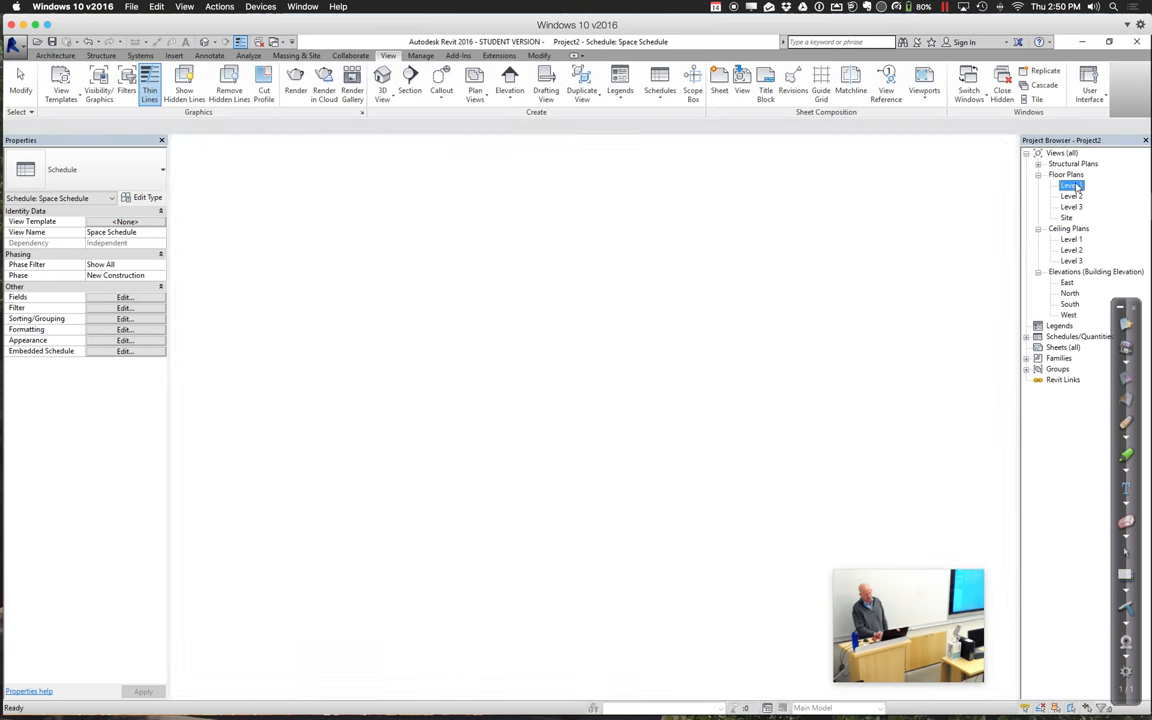
double_click(1070, 184)
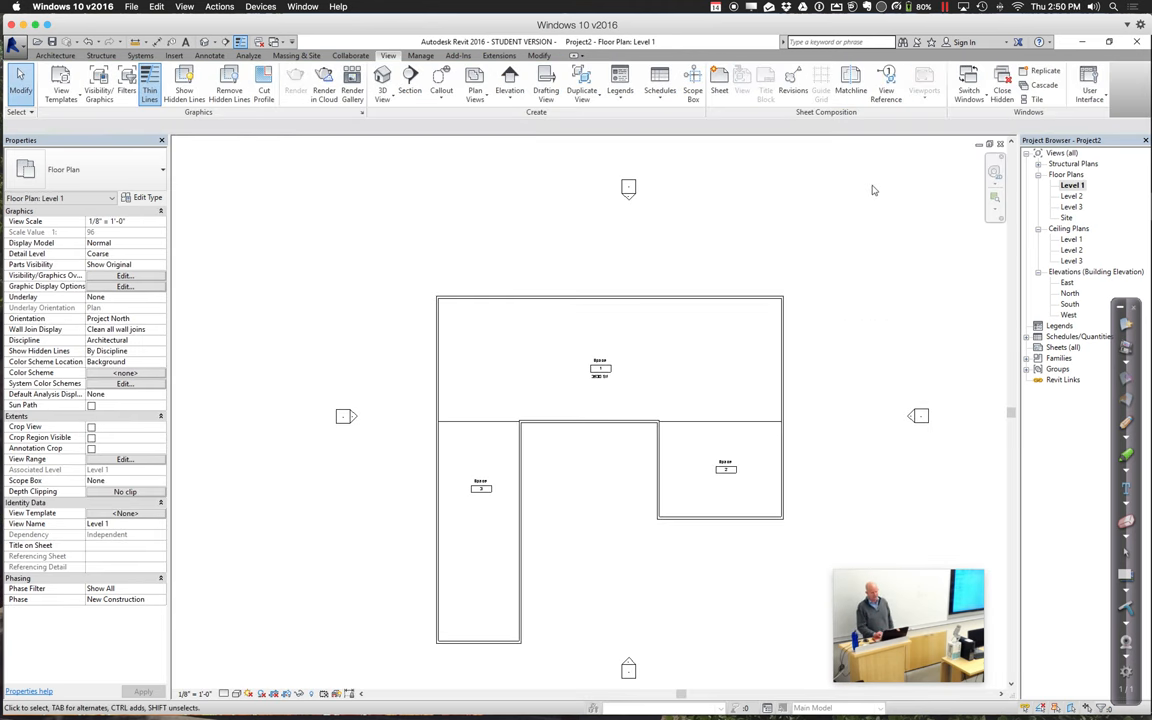
mouse_move(872, 190)
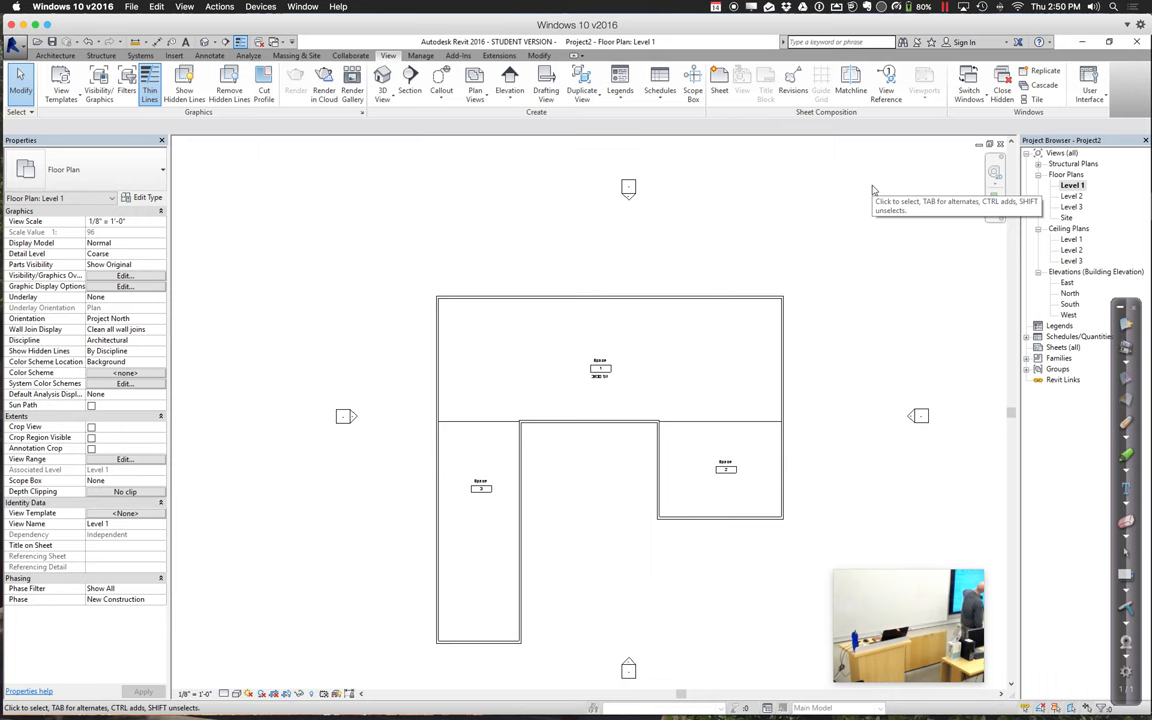
mouse_move(872, 190)
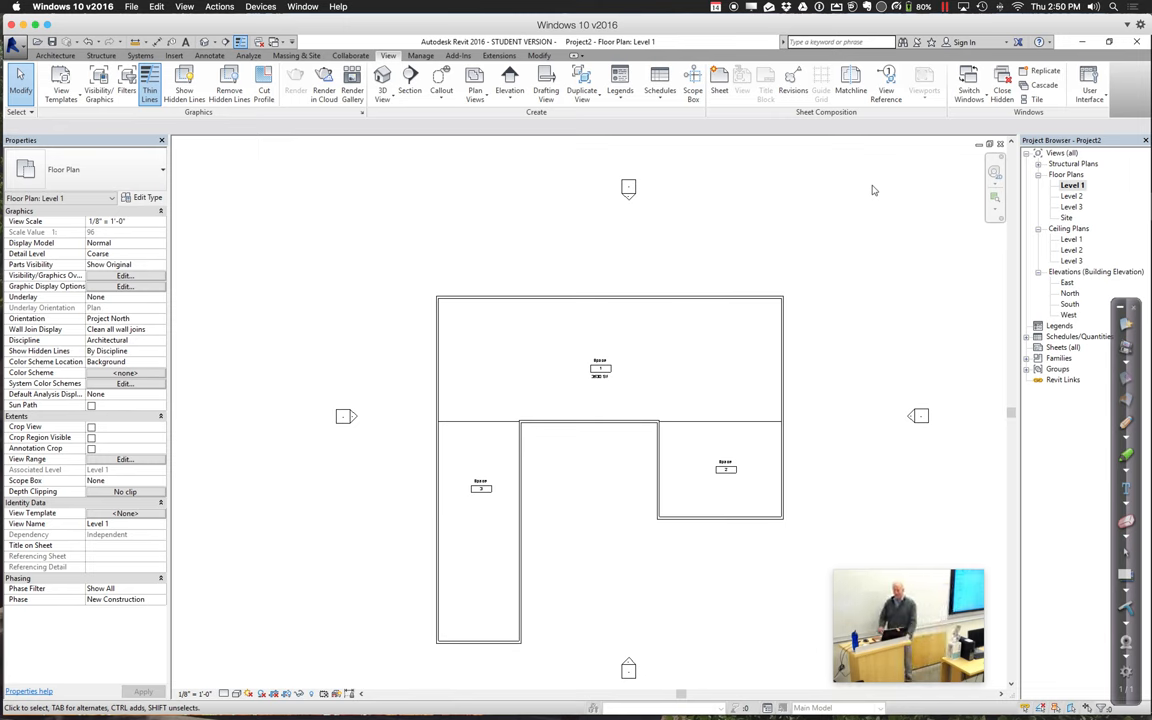
mouse_move(592, 172)
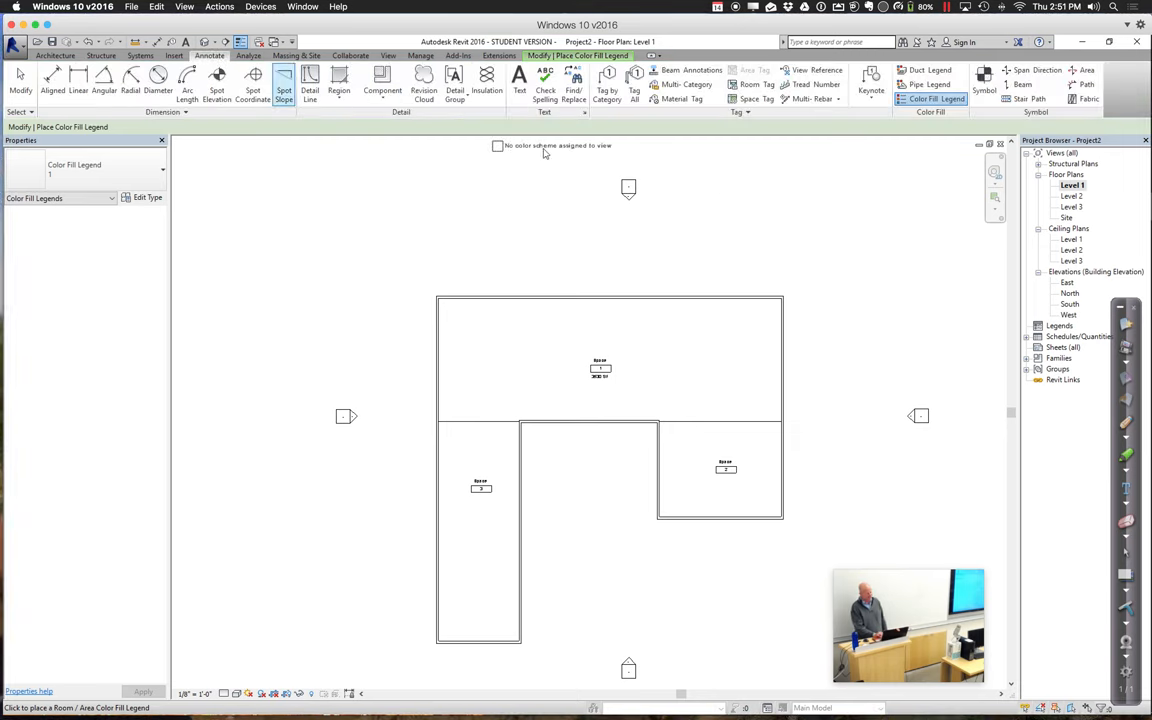
mouse_move(936, 100)
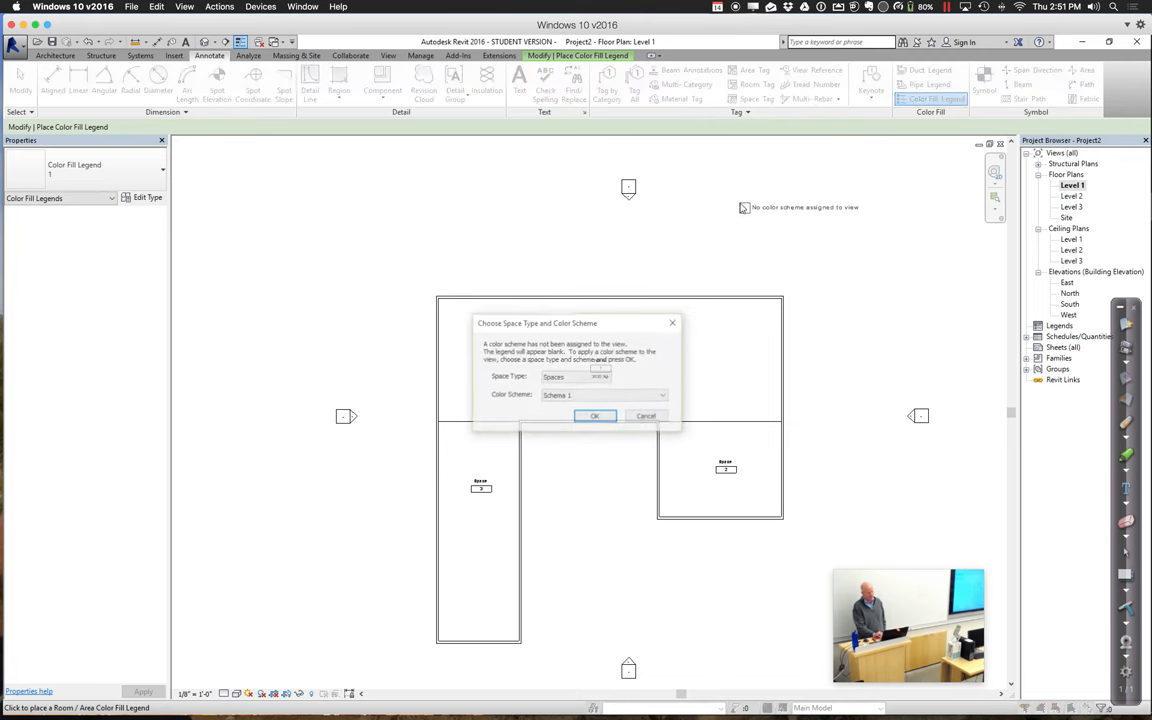
Place the legend with Spaces as category and Schema 1 as colour scheme
left_click(576, 376)
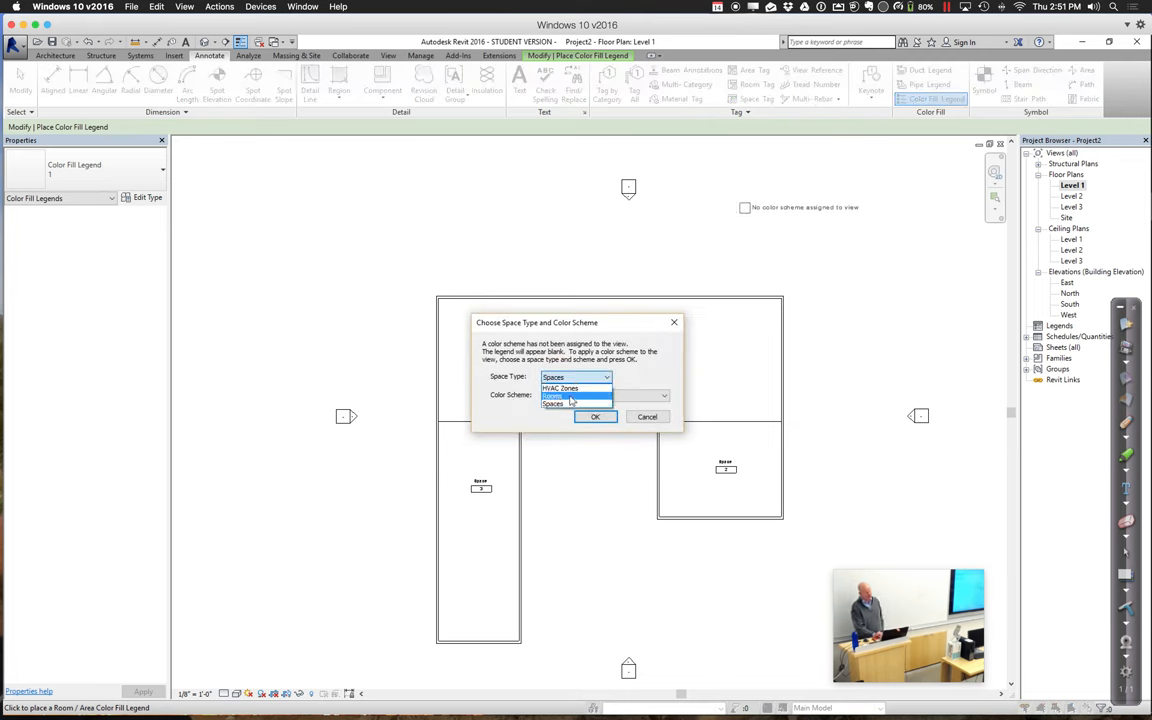
left_click(556, 404)
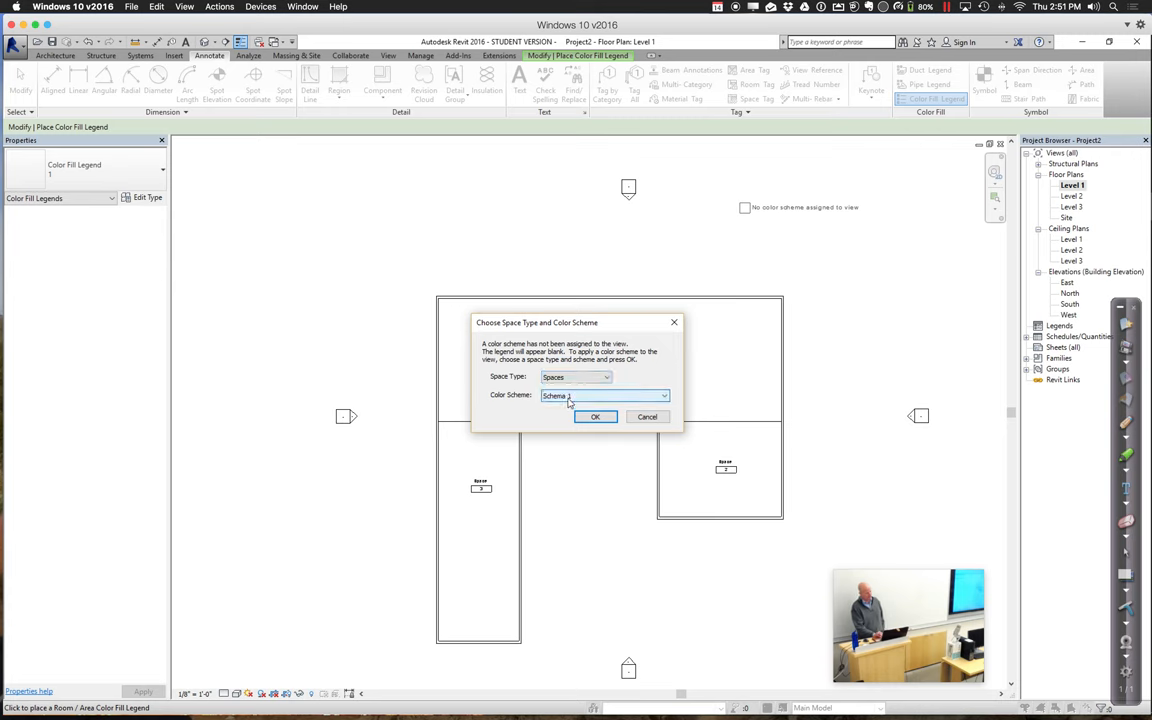
left_click(596, 418)
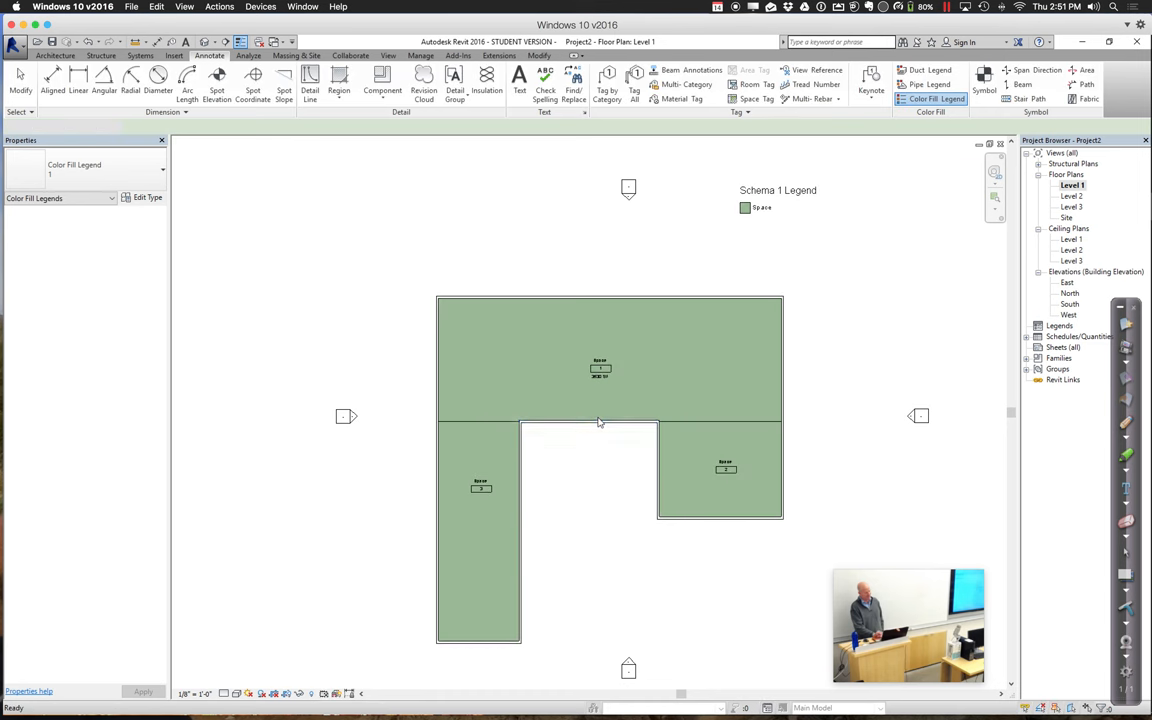
End legend placement and select the Schema 1 legend on the plan
left_click(600, 420)
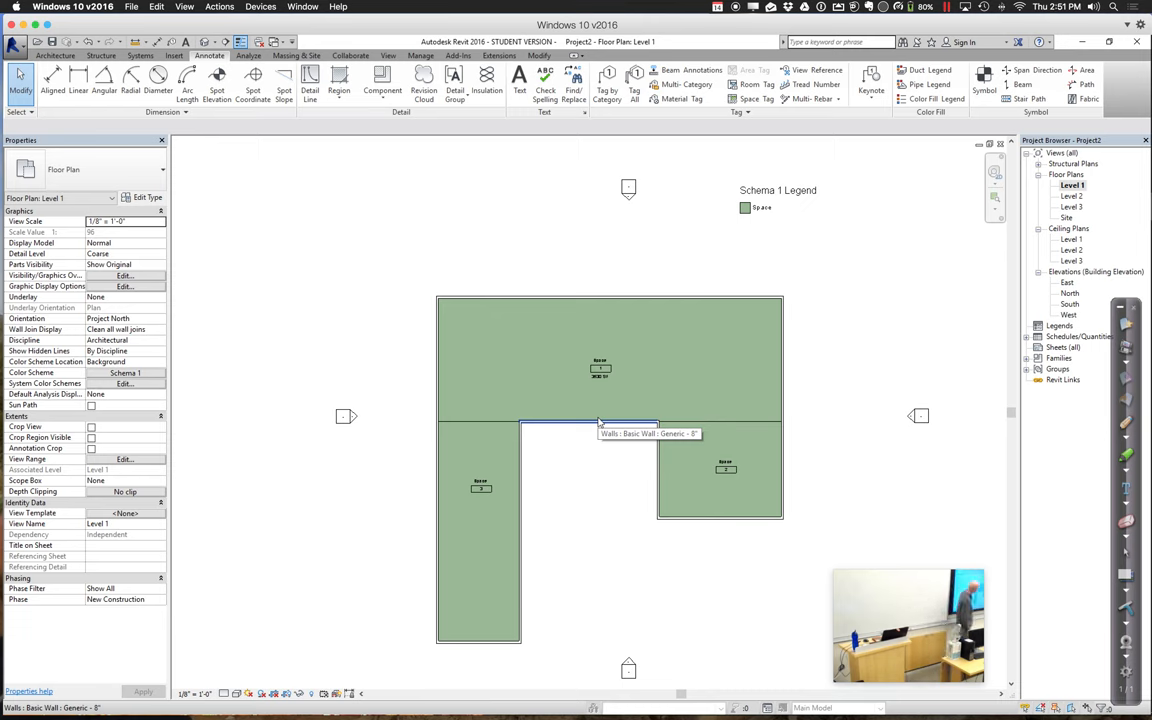
mouse_move(598, 420)
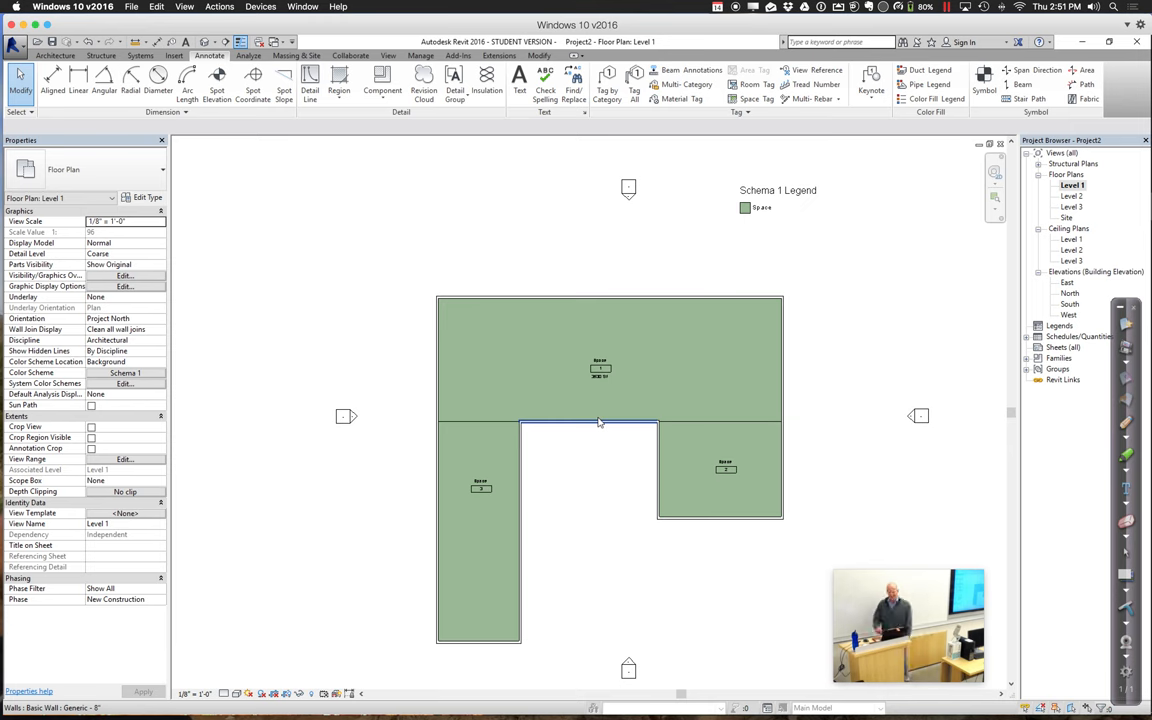
left_click(778, 190)
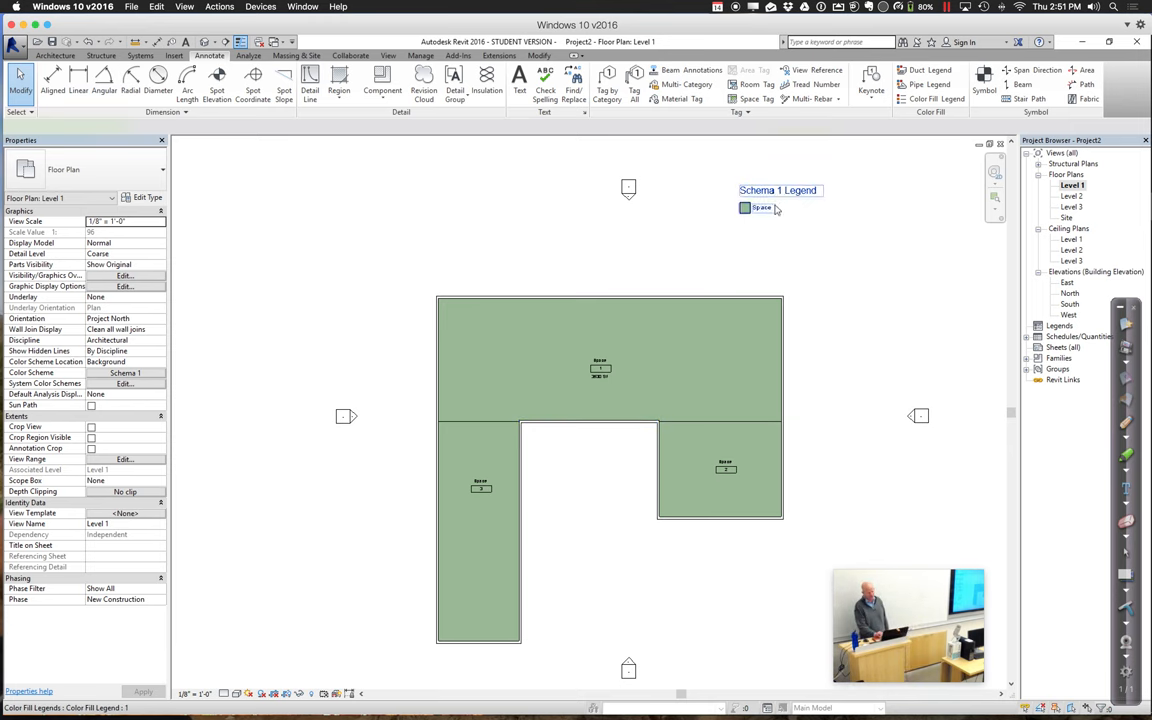
left_click(762, 206)
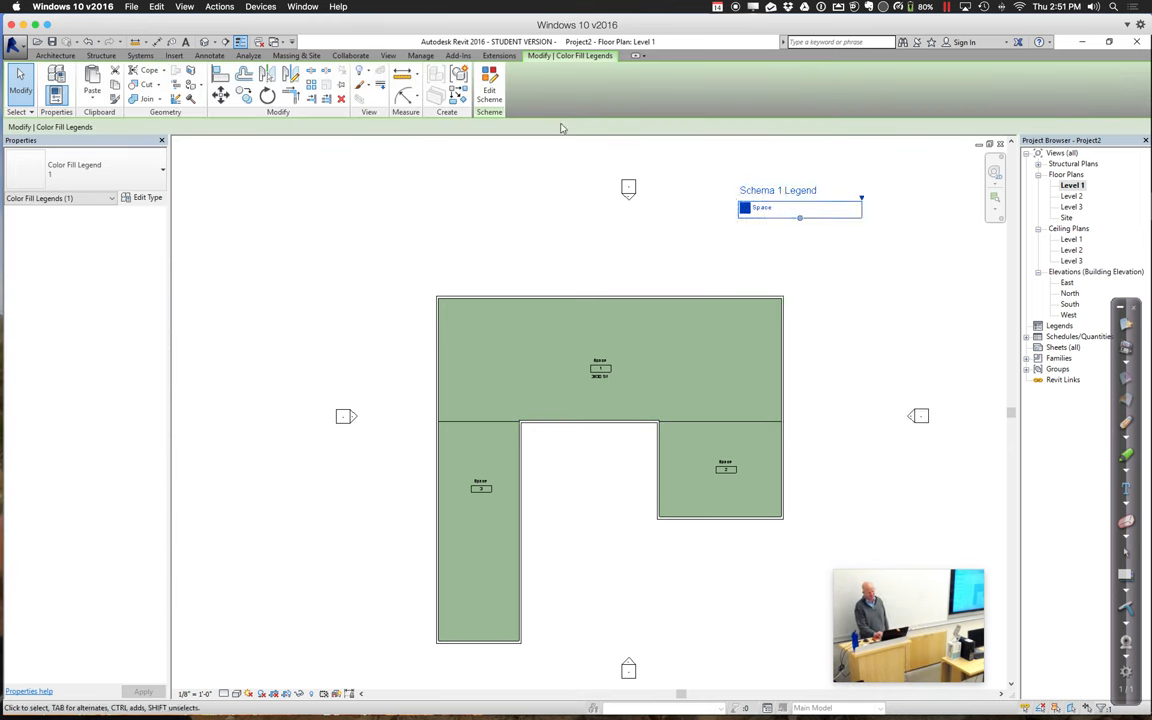
mouse_move(488, 84)
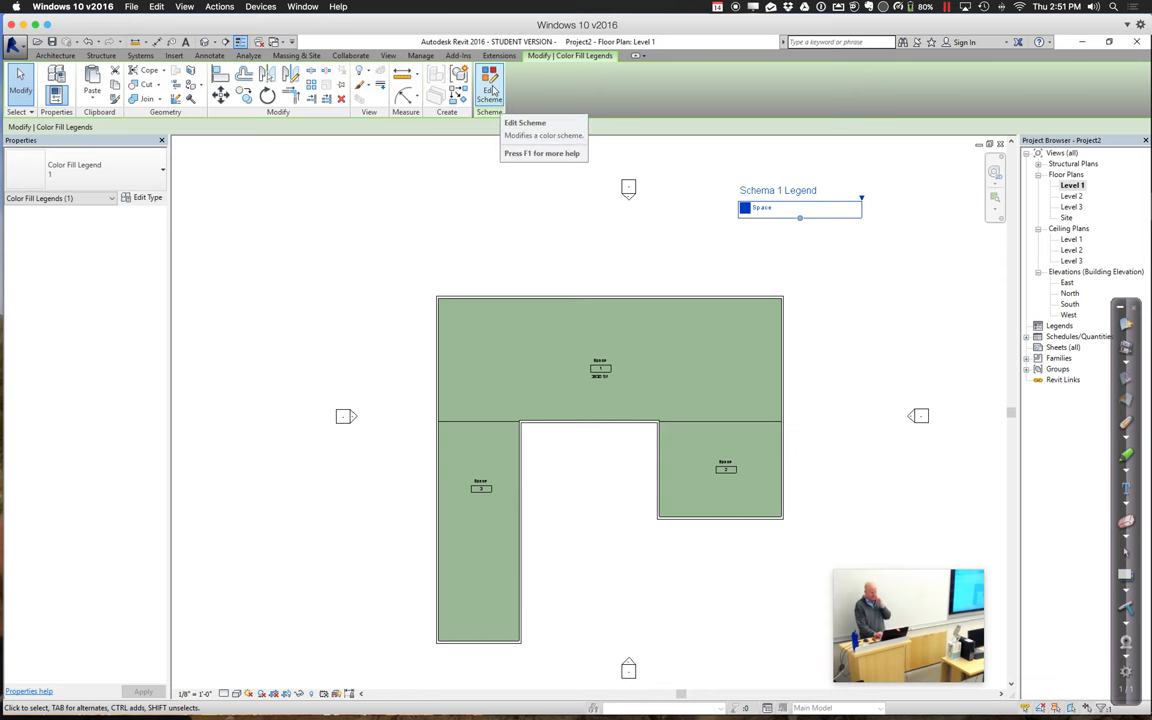
Set Schema 1 to colour spaces by Space Type, accepting the colour reset warning
left_click(488, 84)
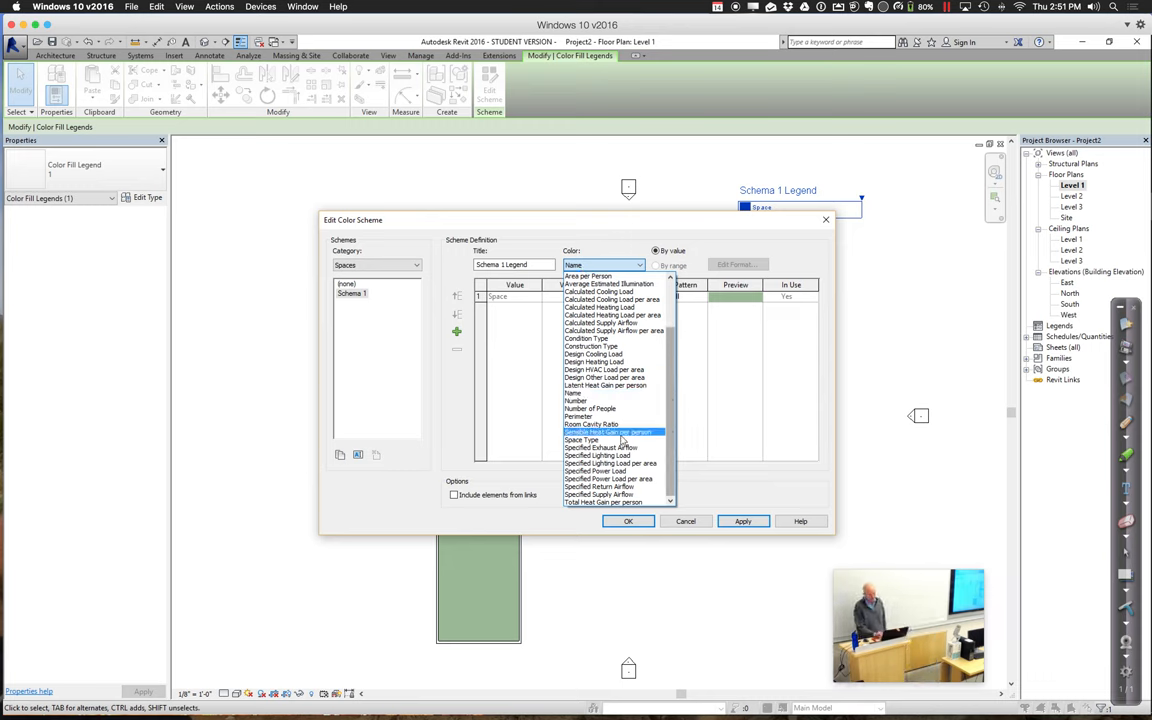
left_click(584, 438)
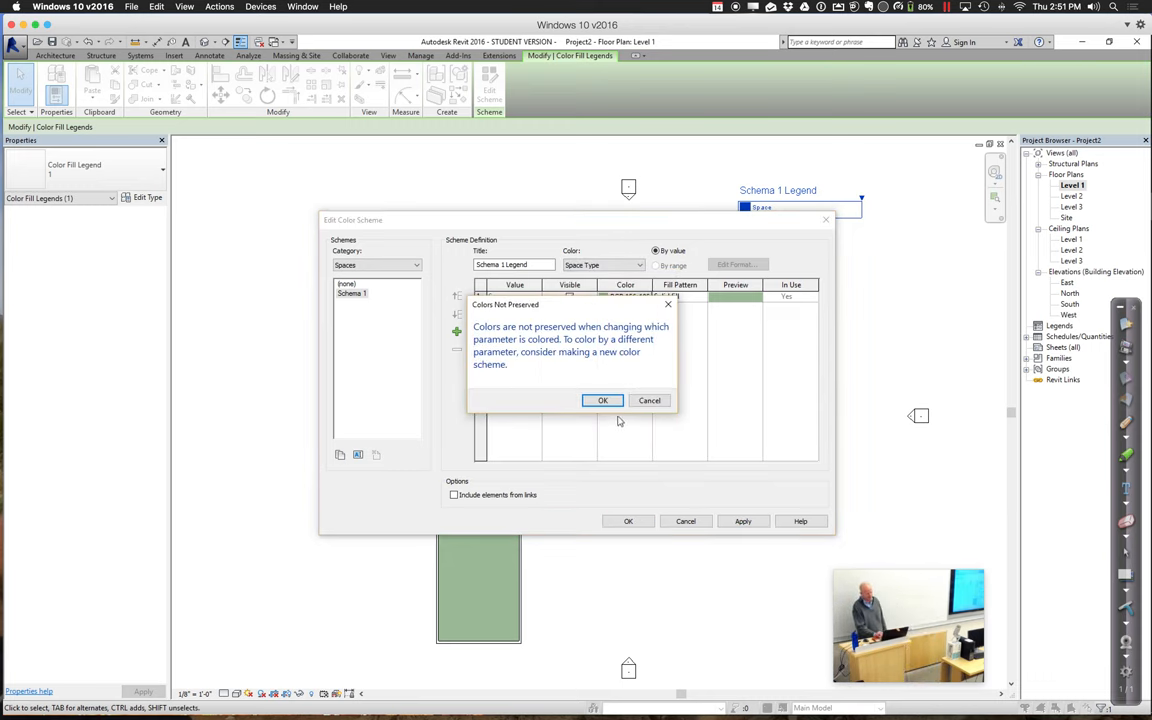
left_click(602, 400)
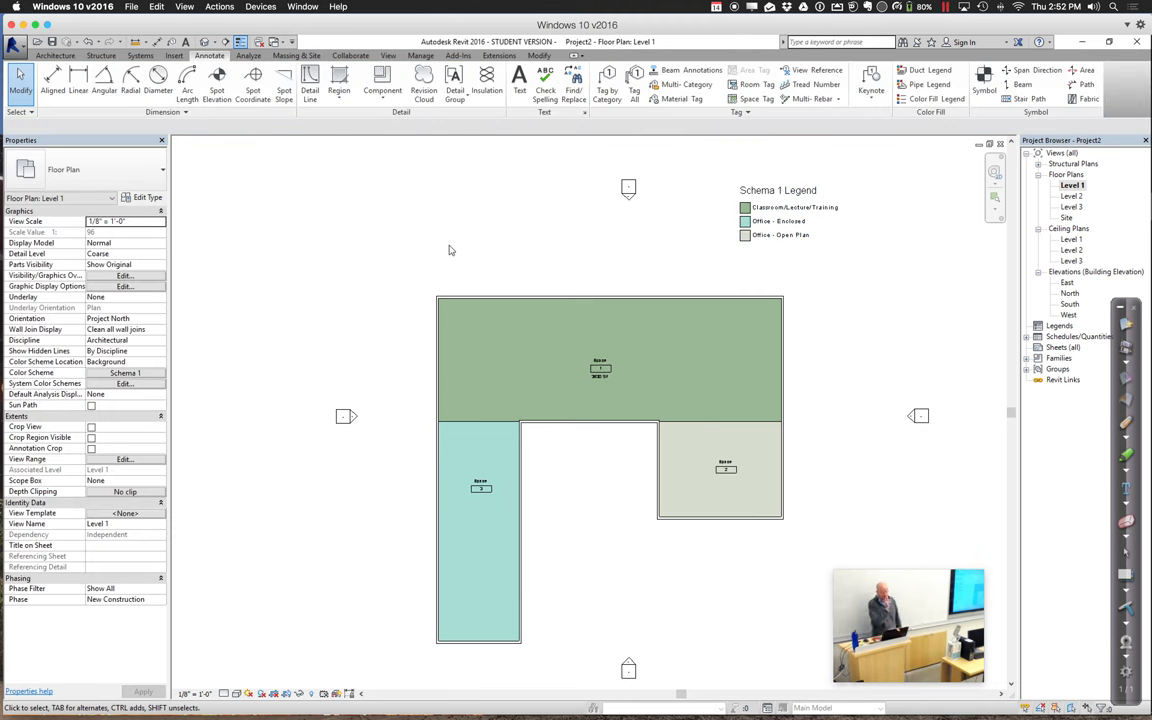
Set the legend's colour scheme to colour spaces by Number of People
left_click(778, 190)
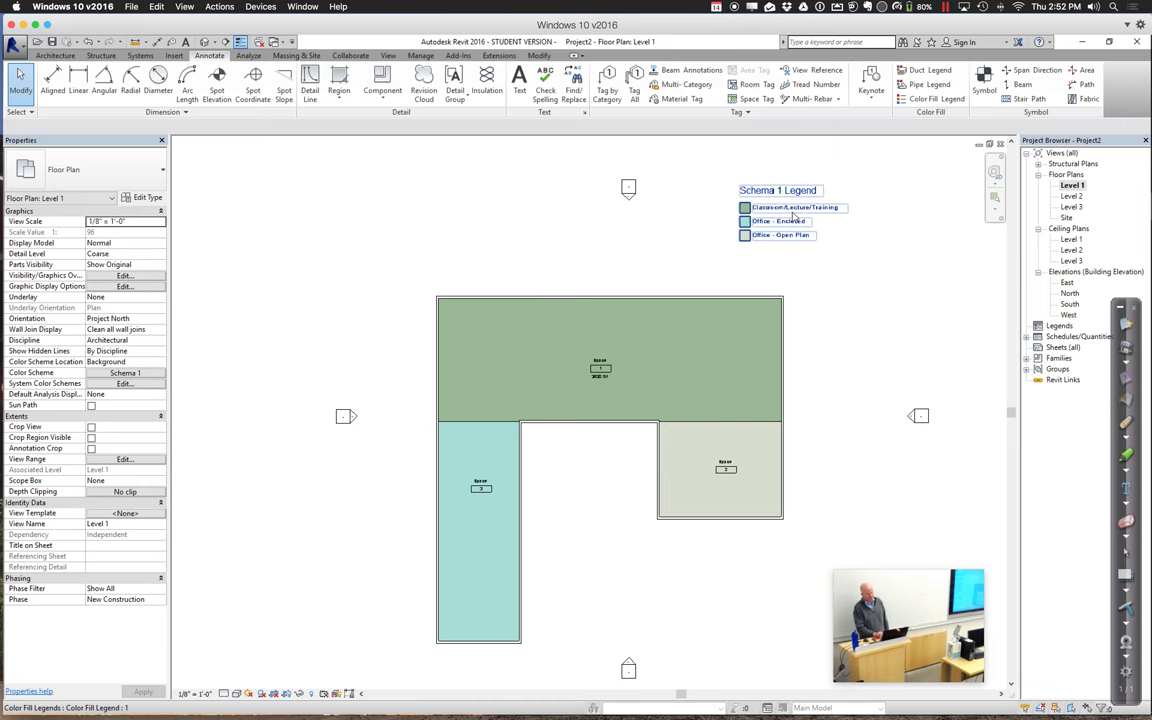
left_click(800, 220)
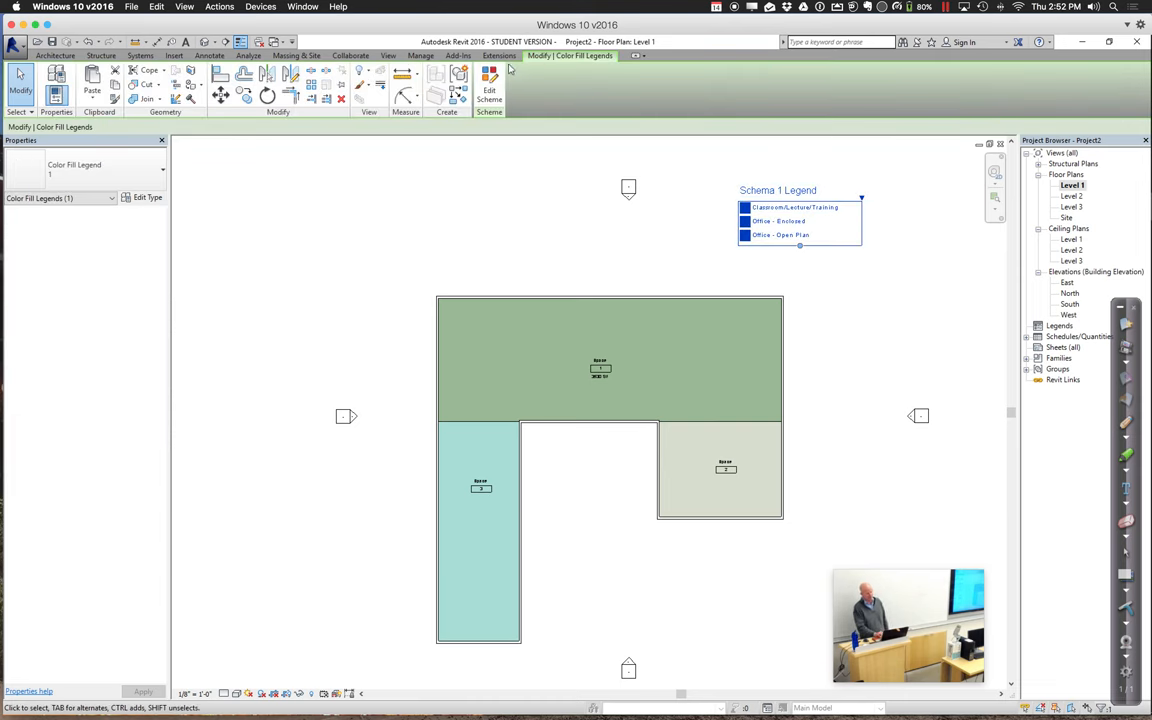
left_click(488, 88)
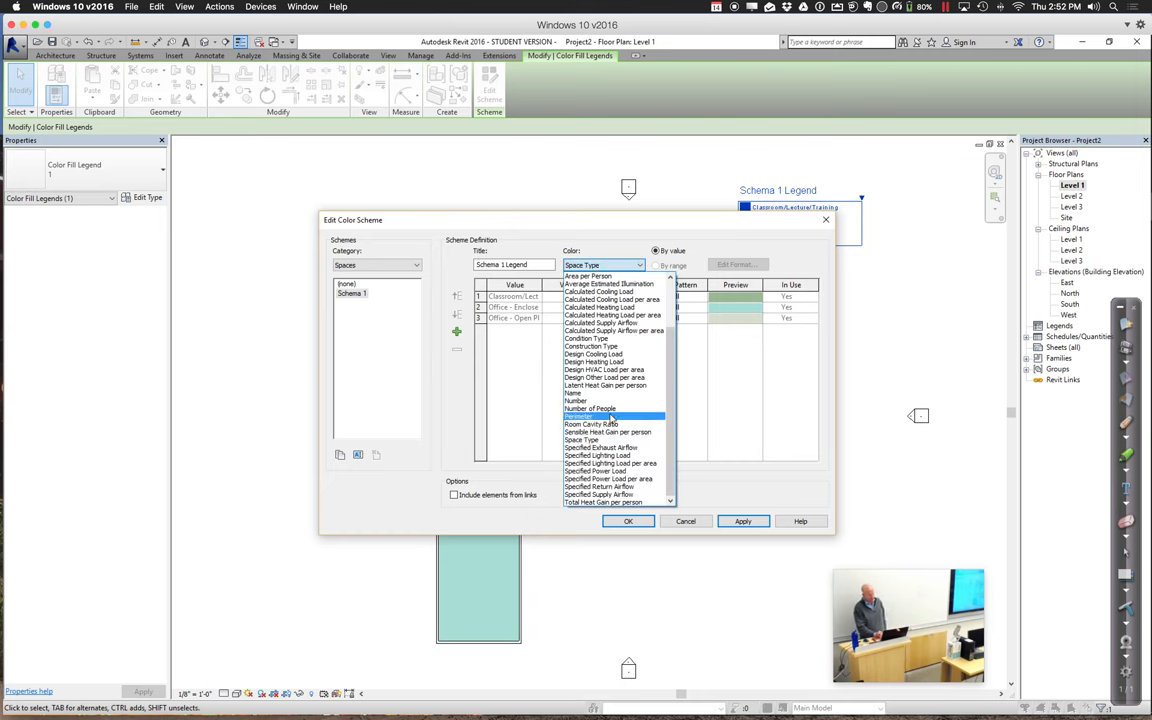
left_click(592, 408)
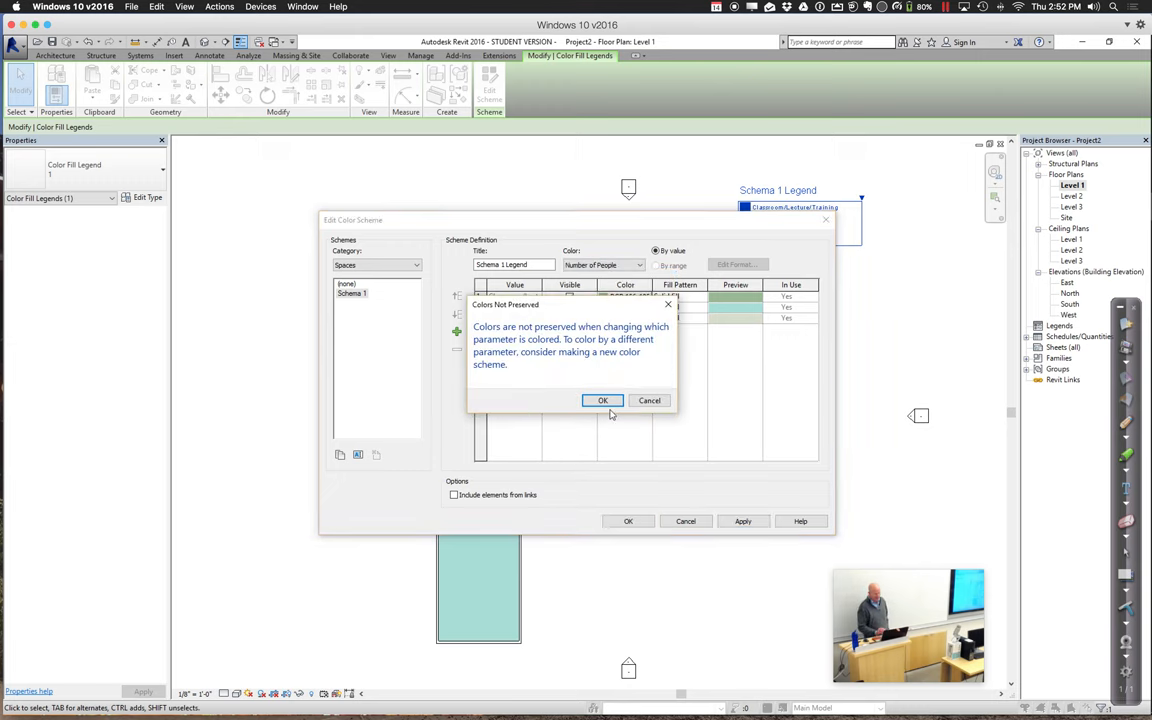
left_click(602, 400)
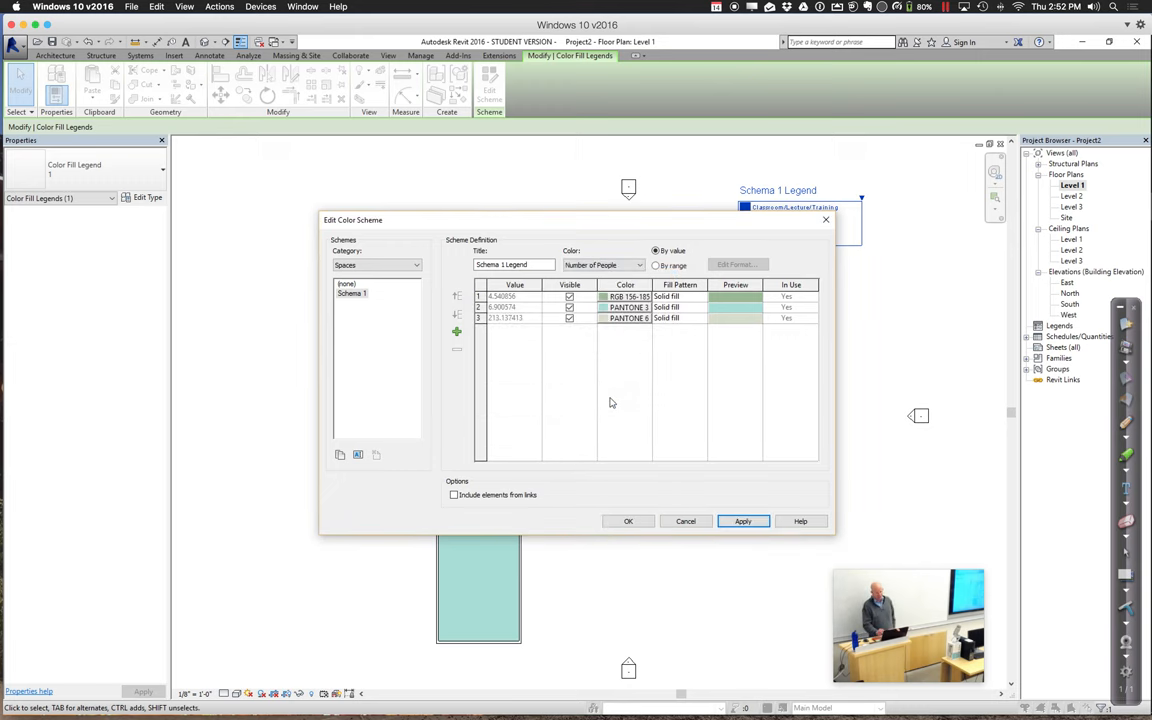
mouse_move(672, 248)
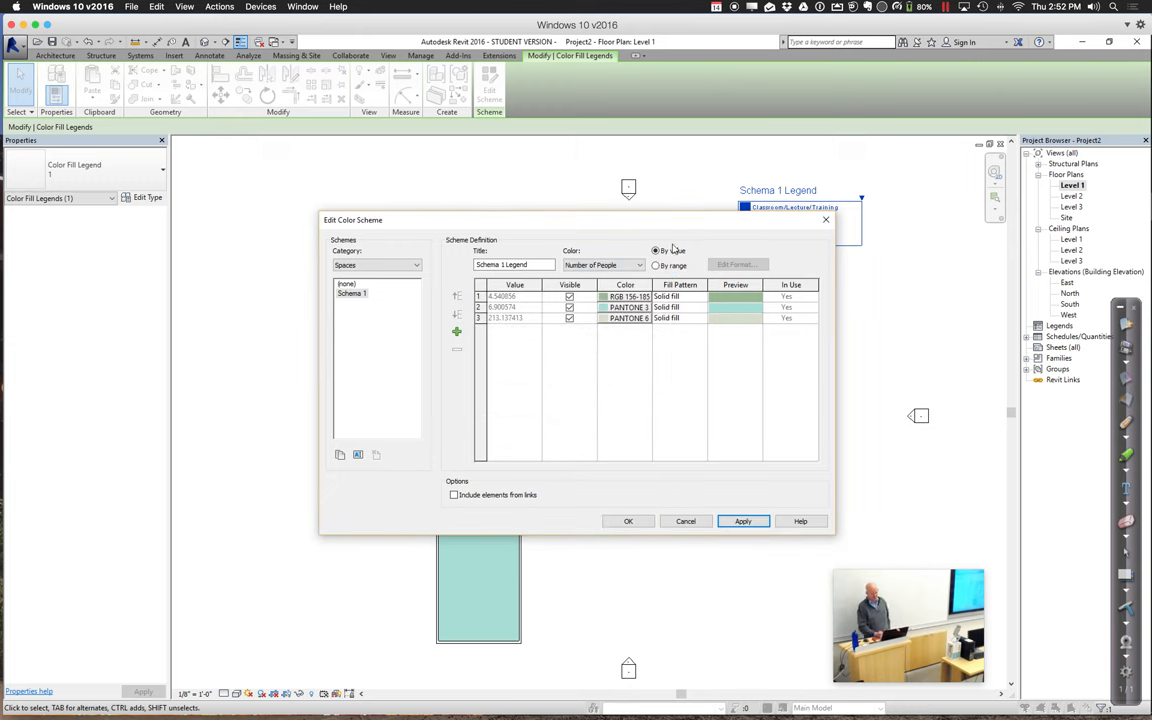
Group the colours By Range and set the people count threshold to 20
left_click(656, 264)
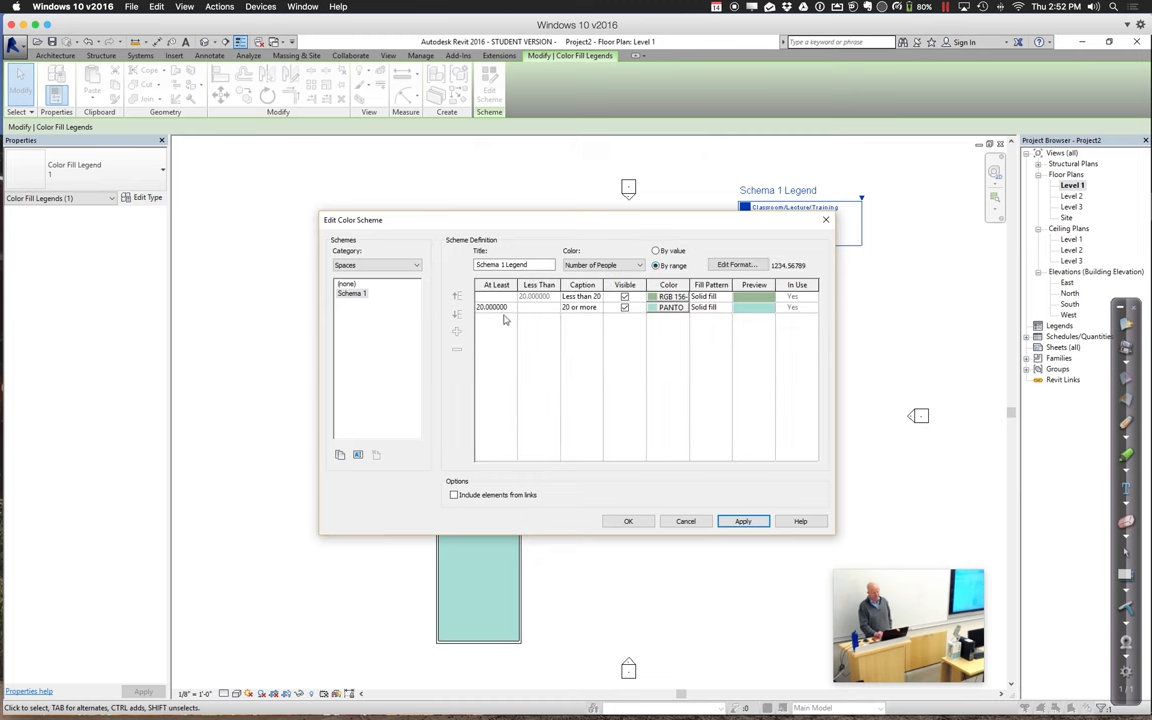
double_click(492, 306)
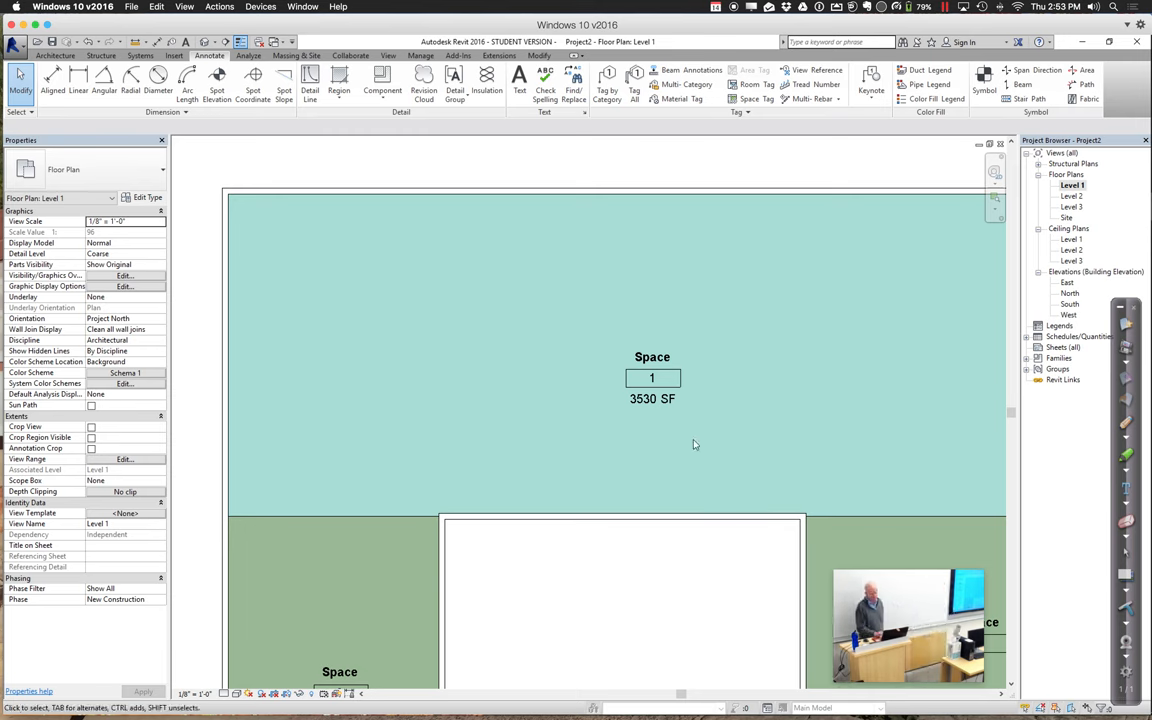
Select the space tag on the large Level 1 space
left_click(652, 398)
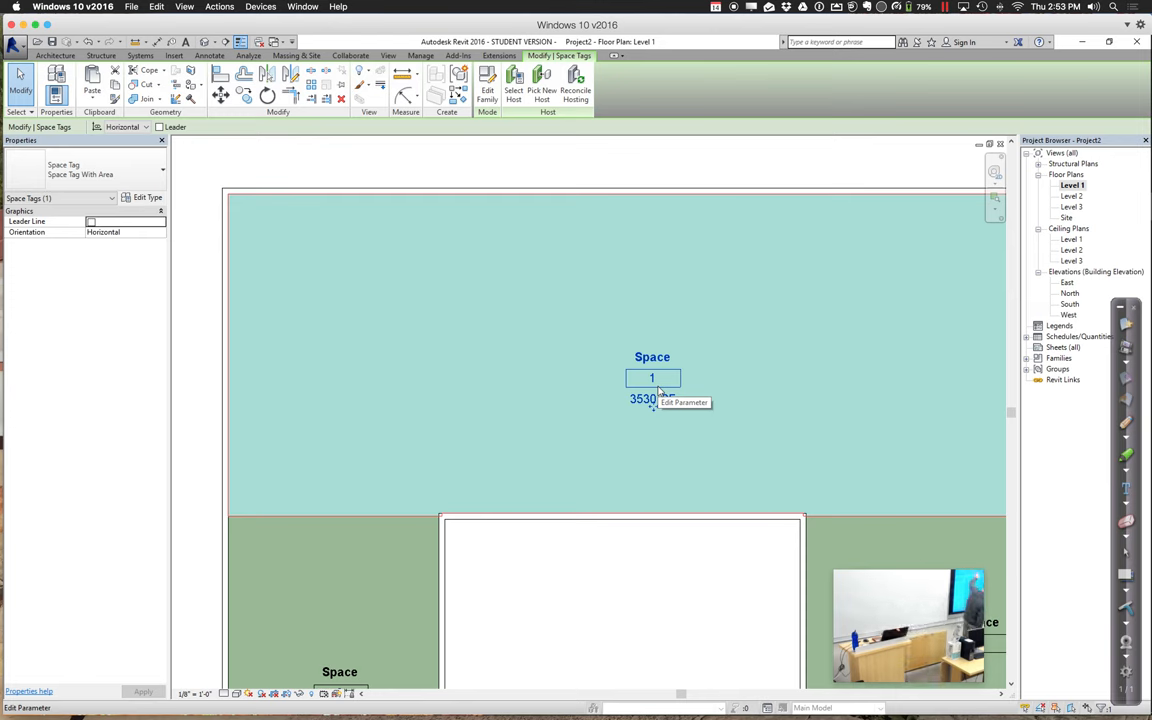
mouse_move(652, 400)
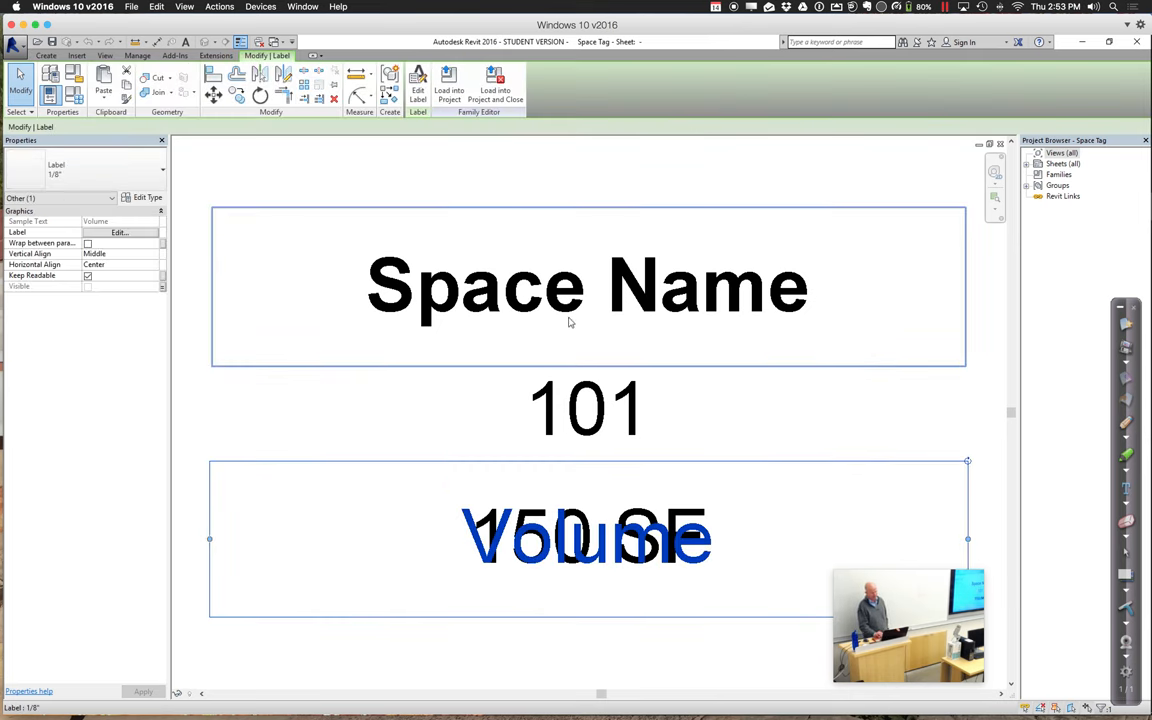
Inspect the existing tag labels, clear the selection and start a new label
left_click(586, 408)
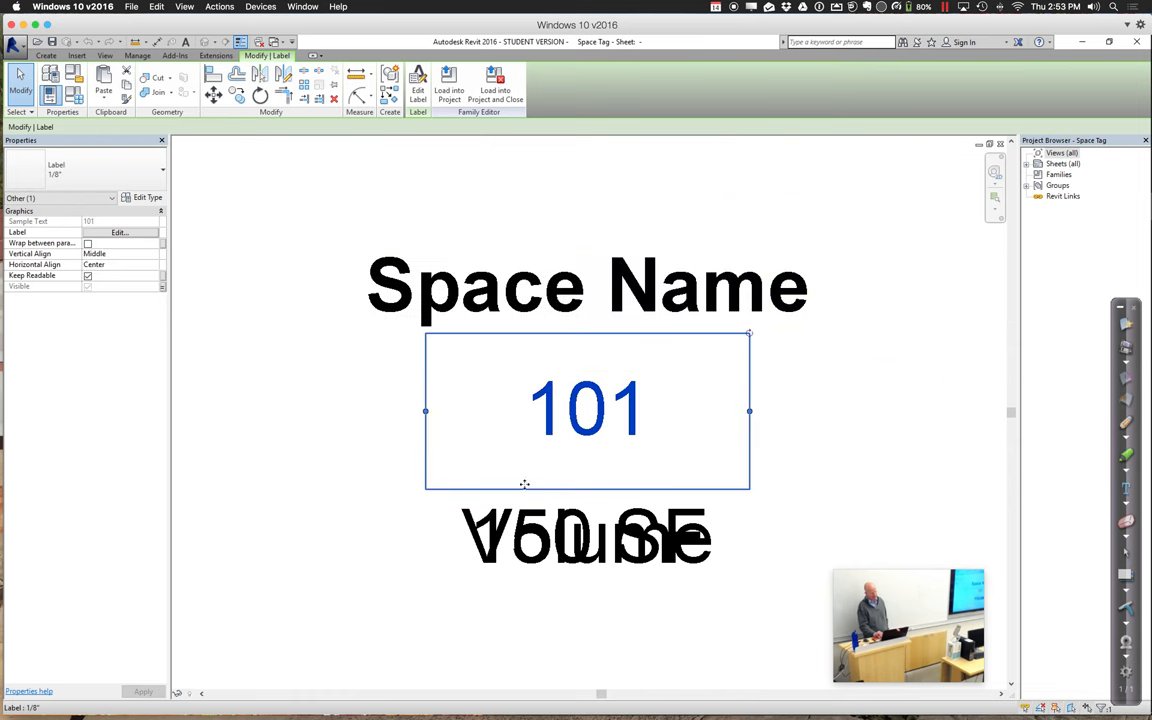
left_click(584, 536)
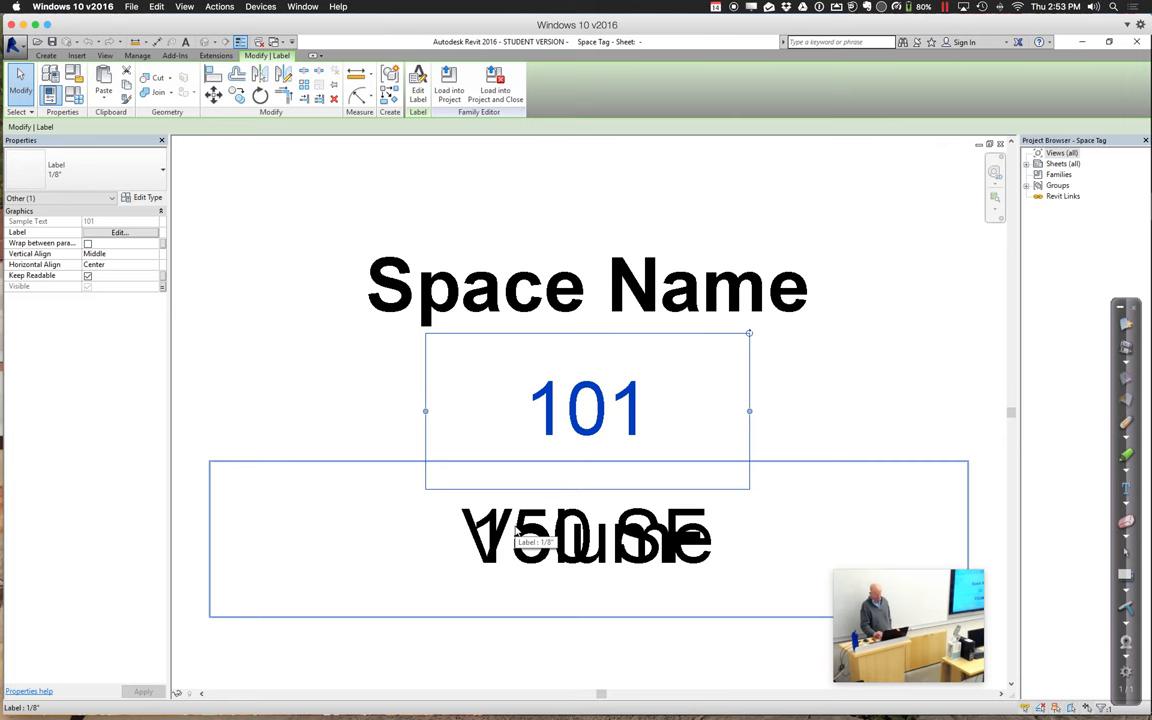
left_click(904, 340)
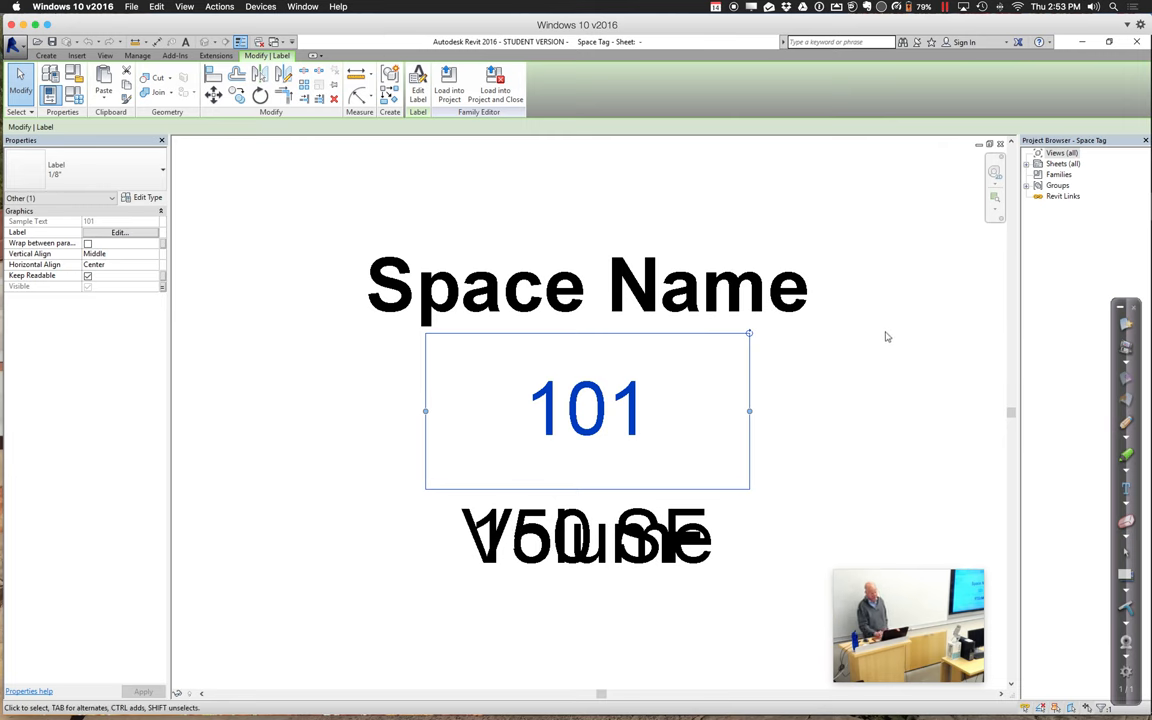
left_click(890, 340)
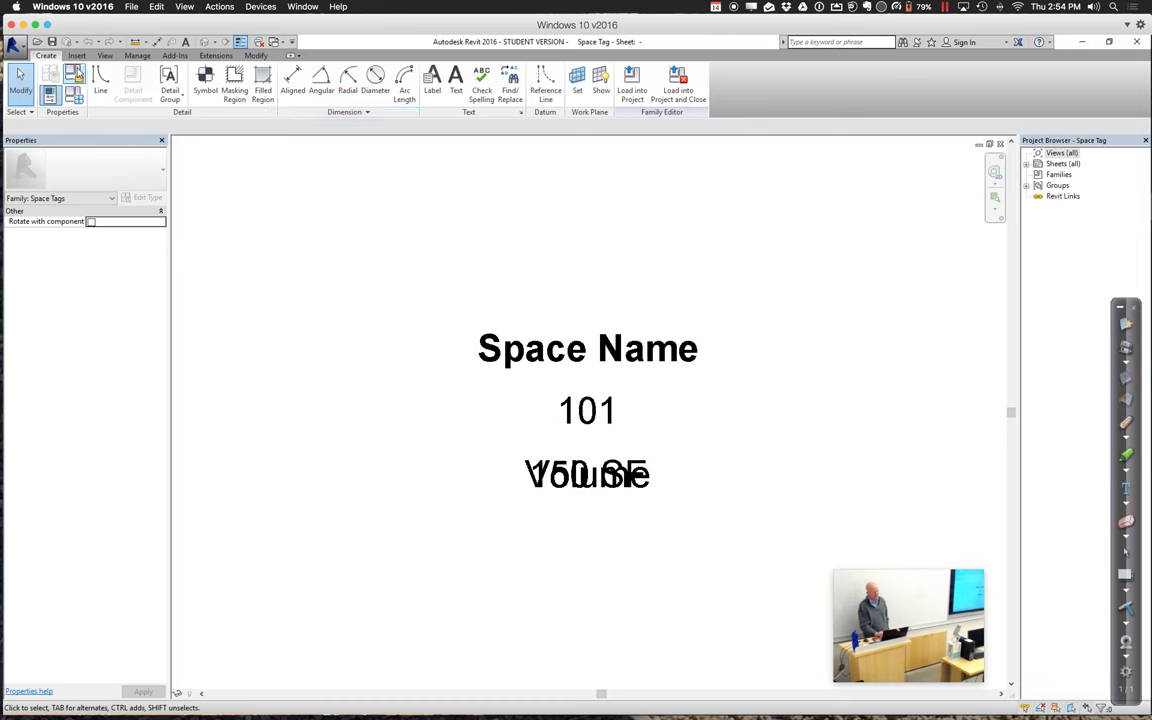
mouse_move(432, 80)
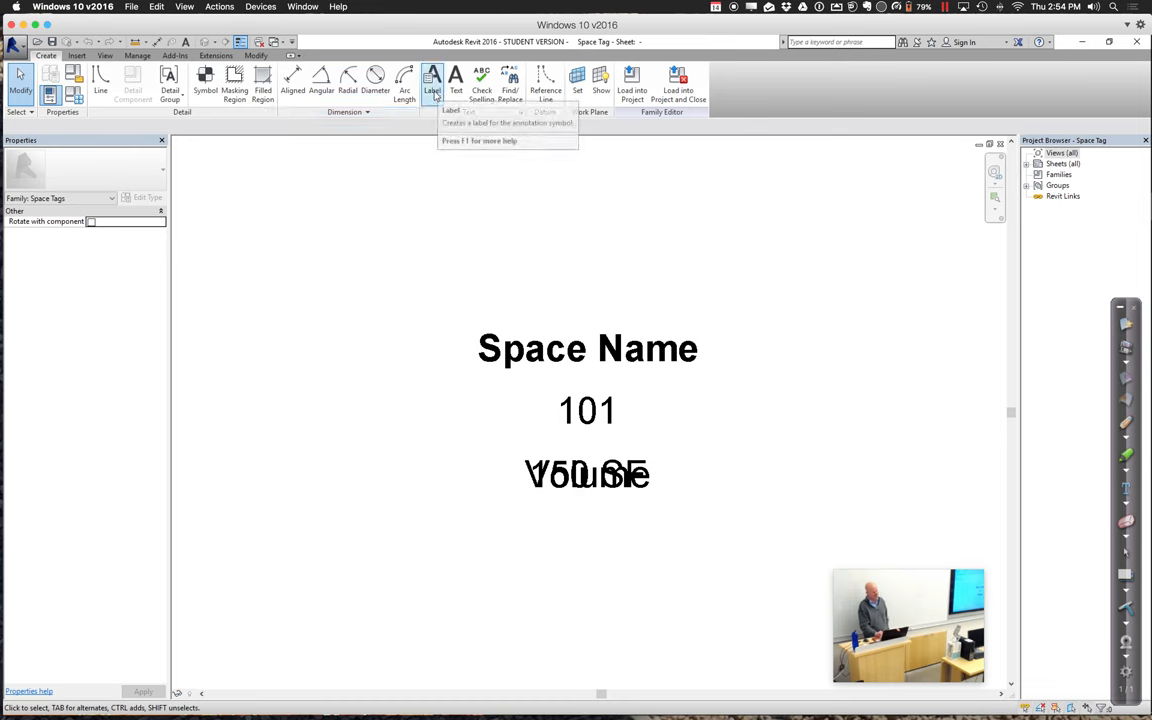
left_click(432, 84)
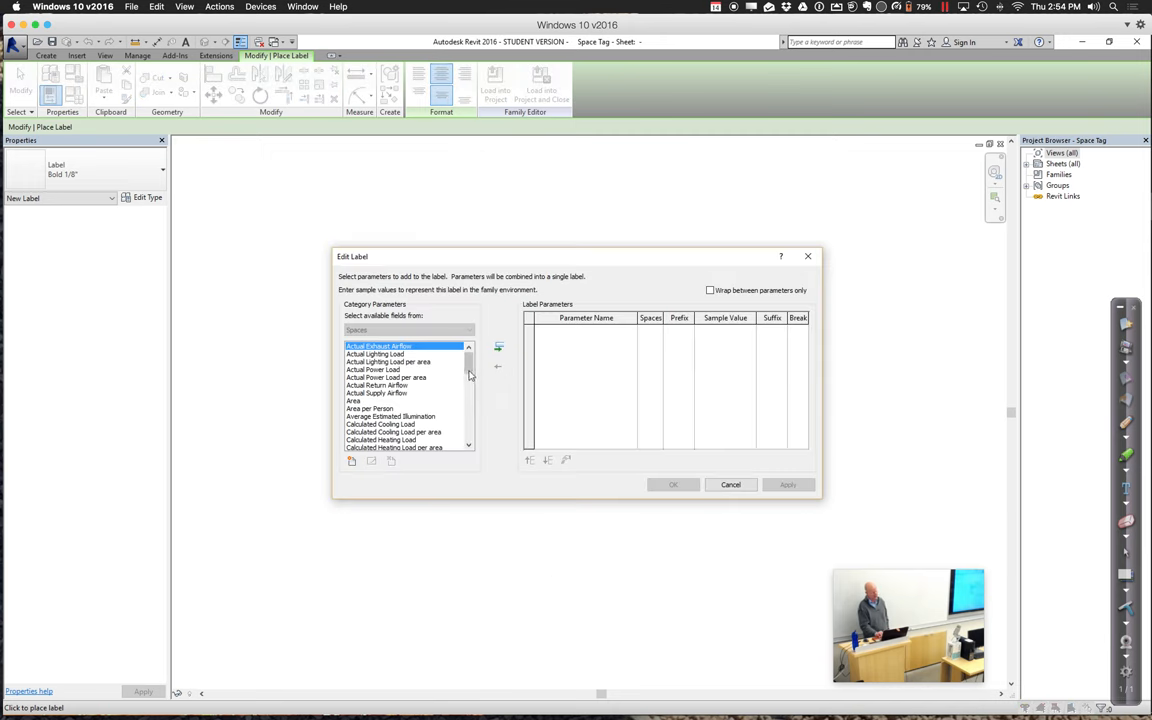
Define a label combining Space Type and Number of People parameters
scroll("down", 3)
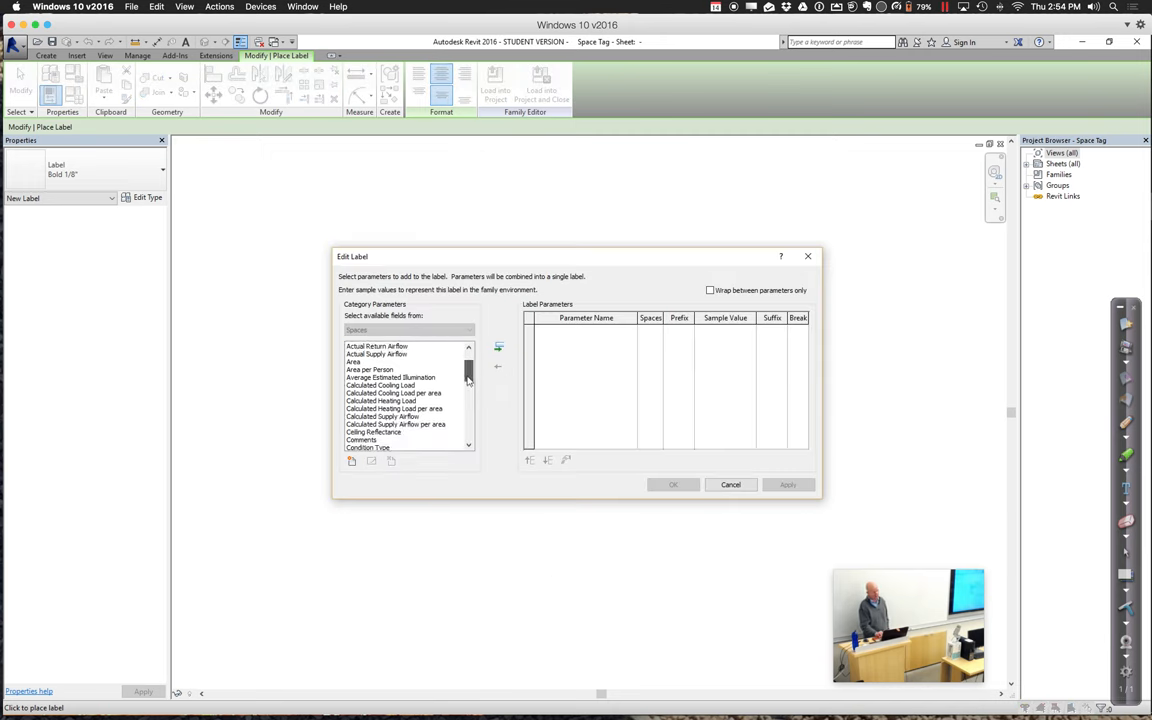
scroll("down", 3)
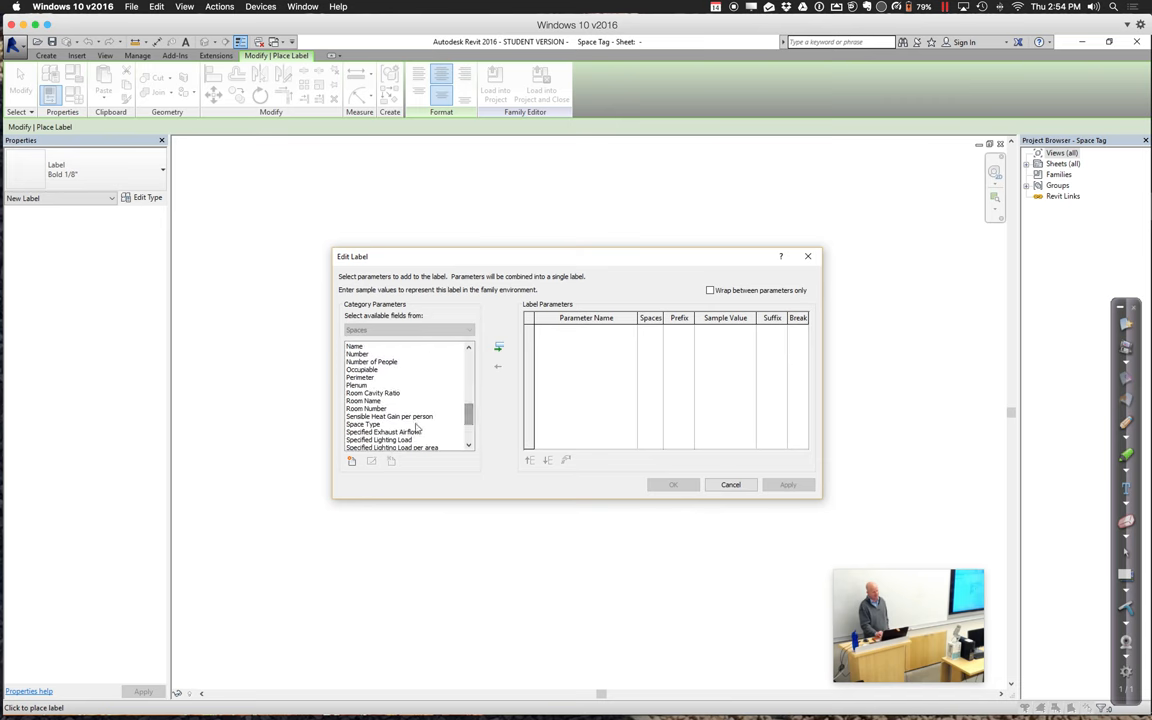
left_click(498, 348)
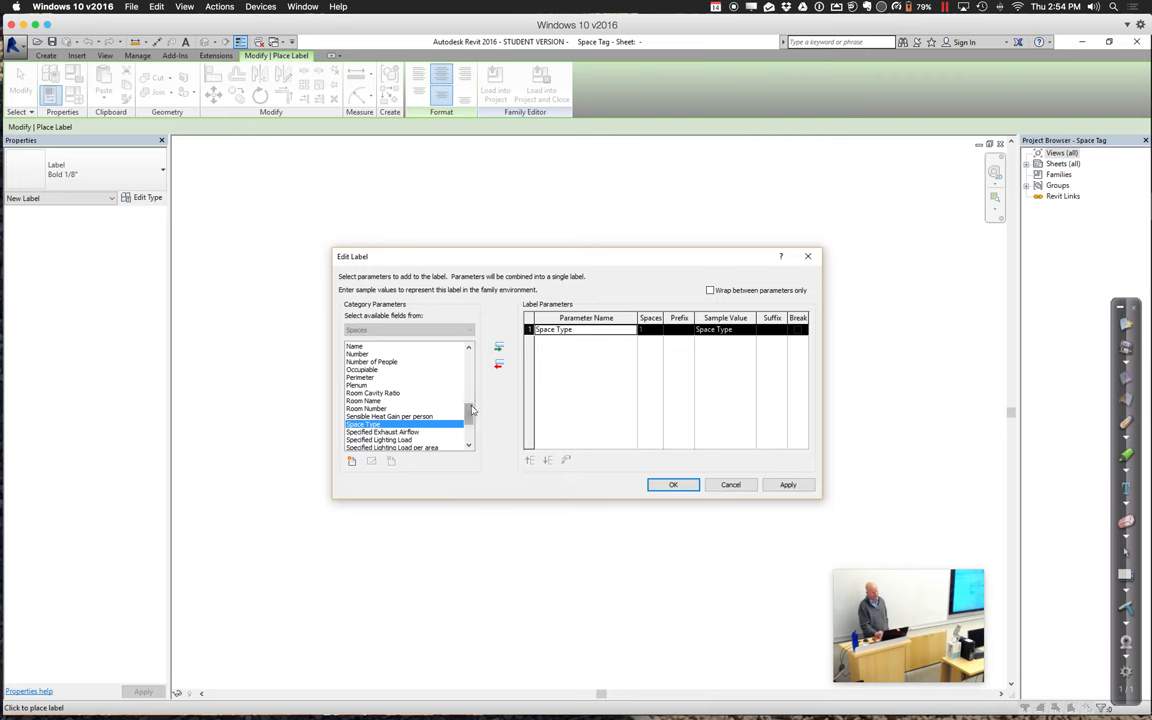
left_click(400, 360)
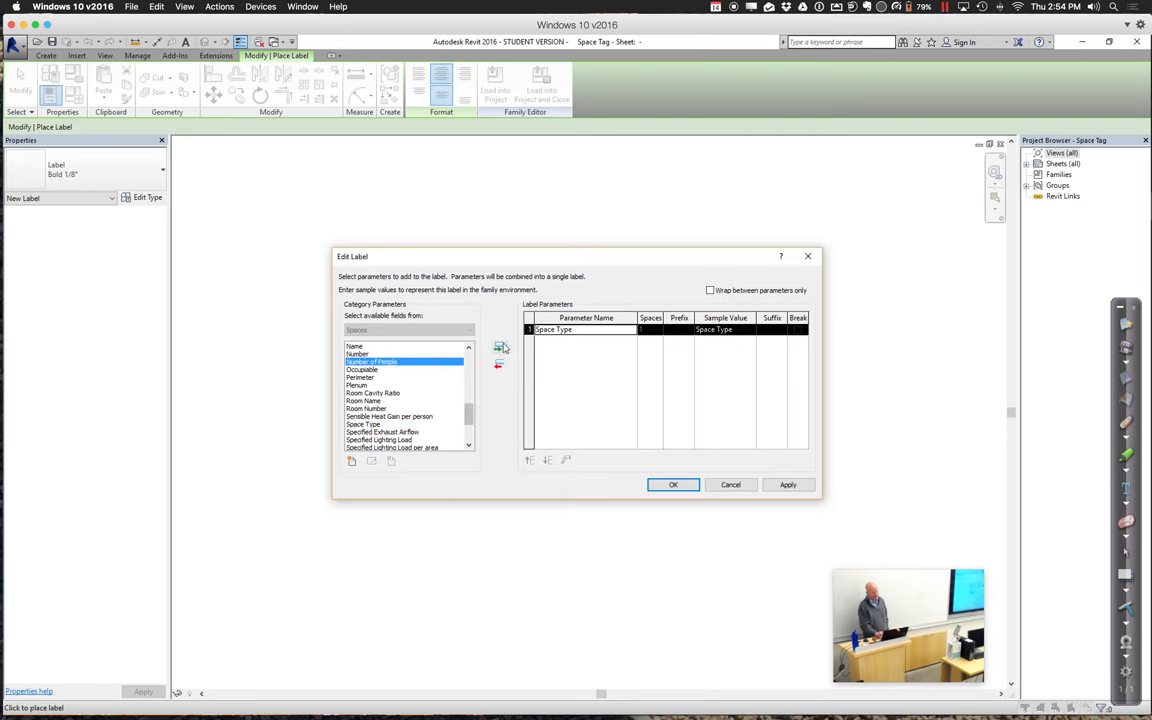
left_click(500, 348)
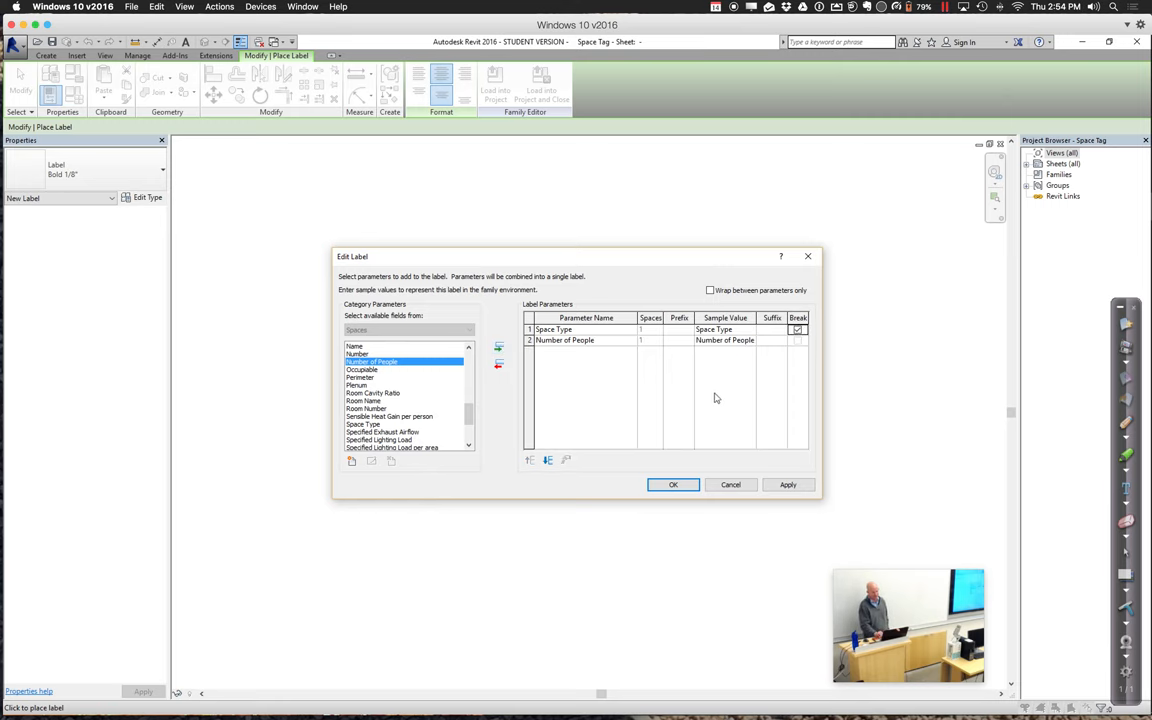
left_click(672, 484)
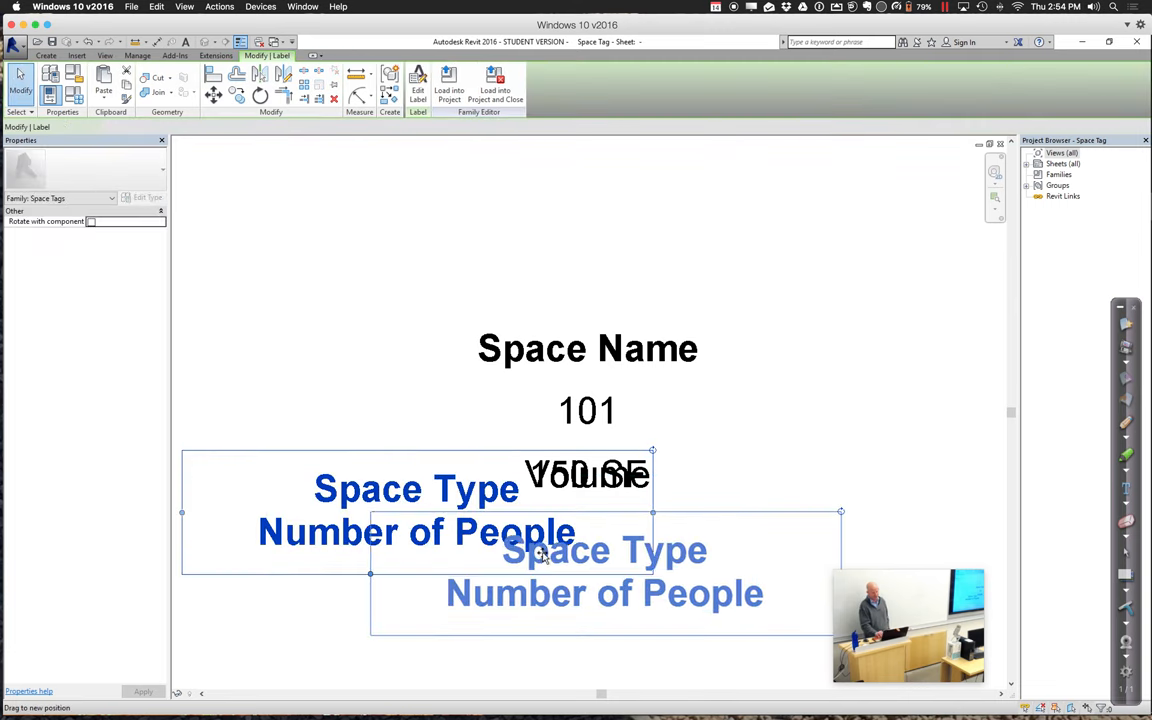
Position the new label below the area text and load the tag family into Project1
left_click_drag(604, 570, 572, 556)
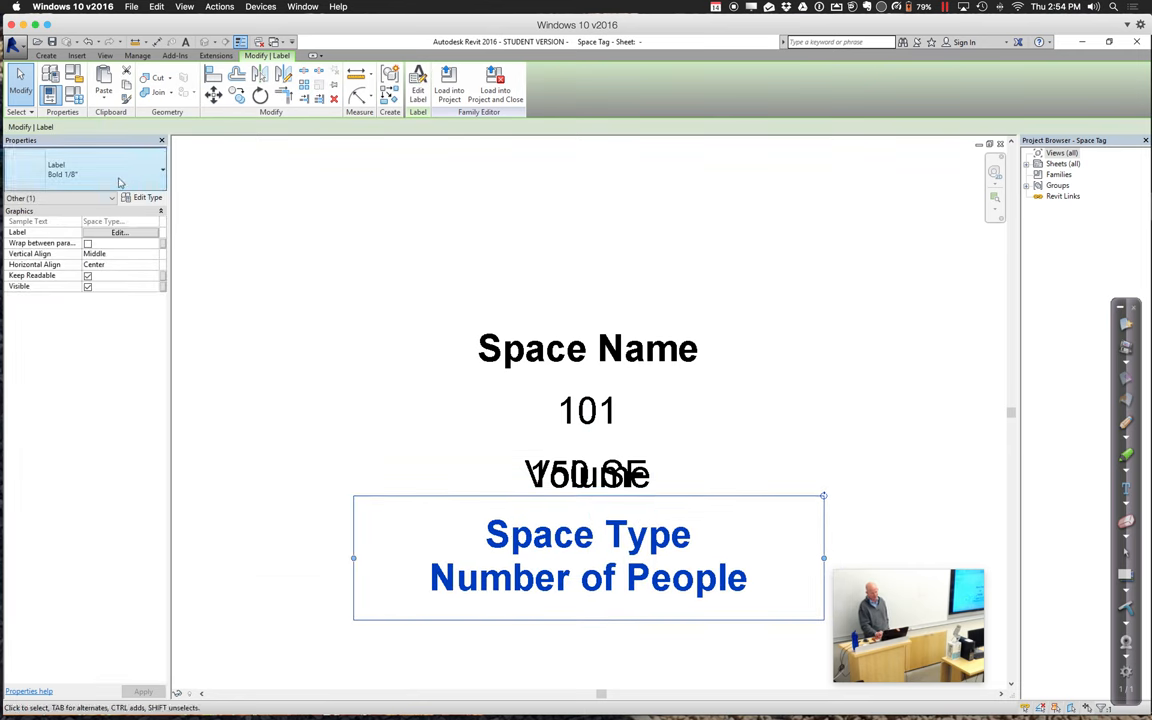
left_click(108, 168)
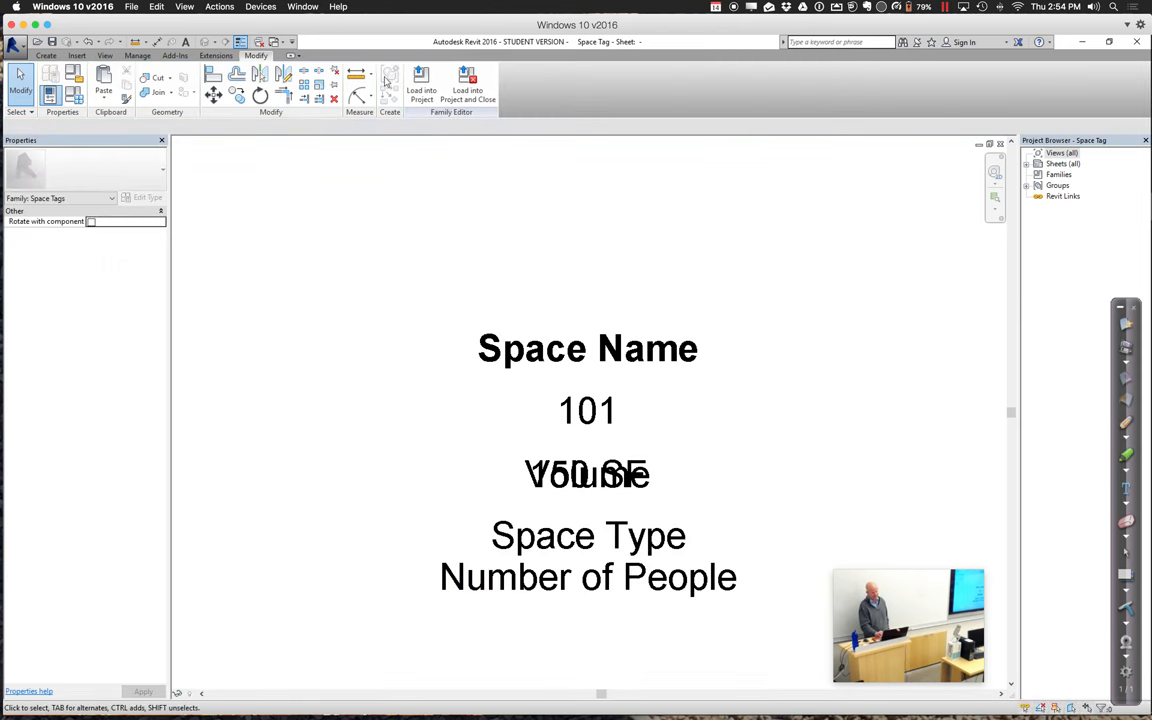
left_click(420, 88)
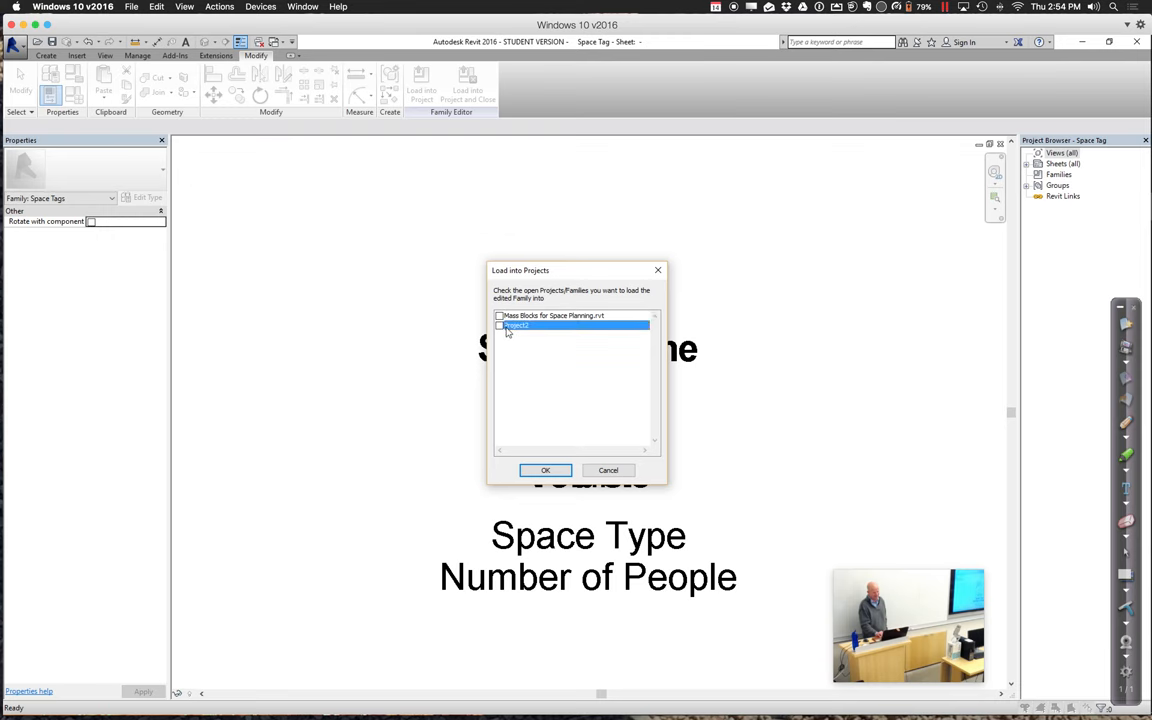
left_click(544, 470)
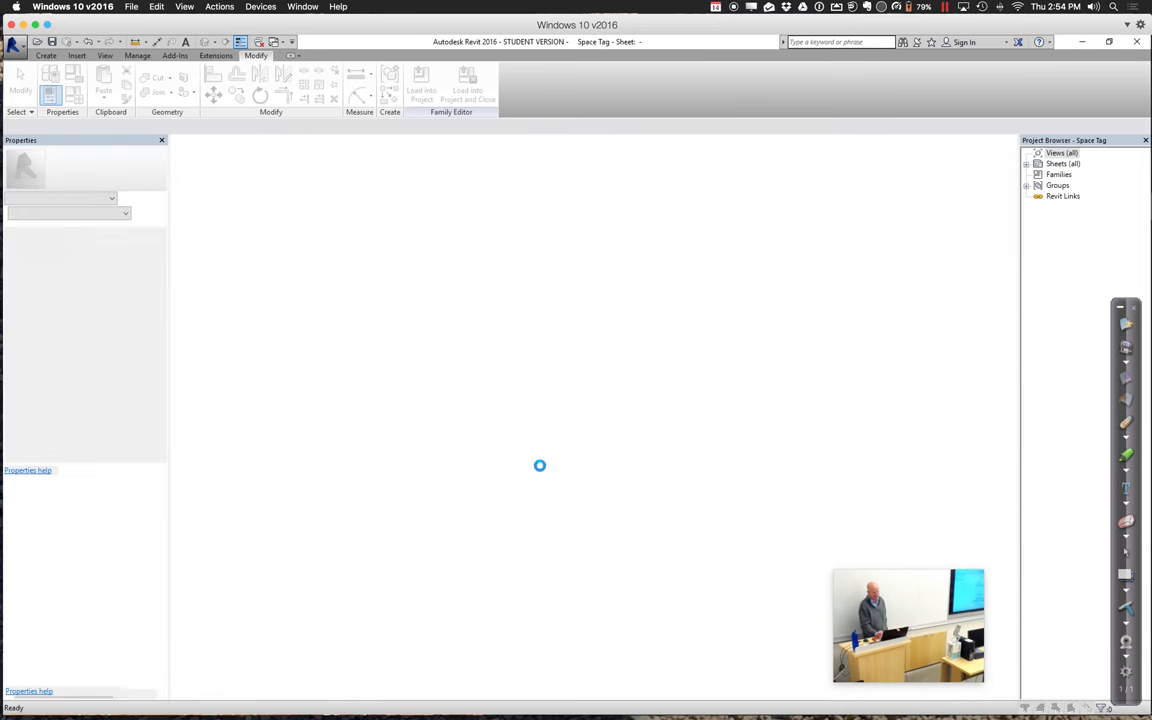
left_click(420, 84)
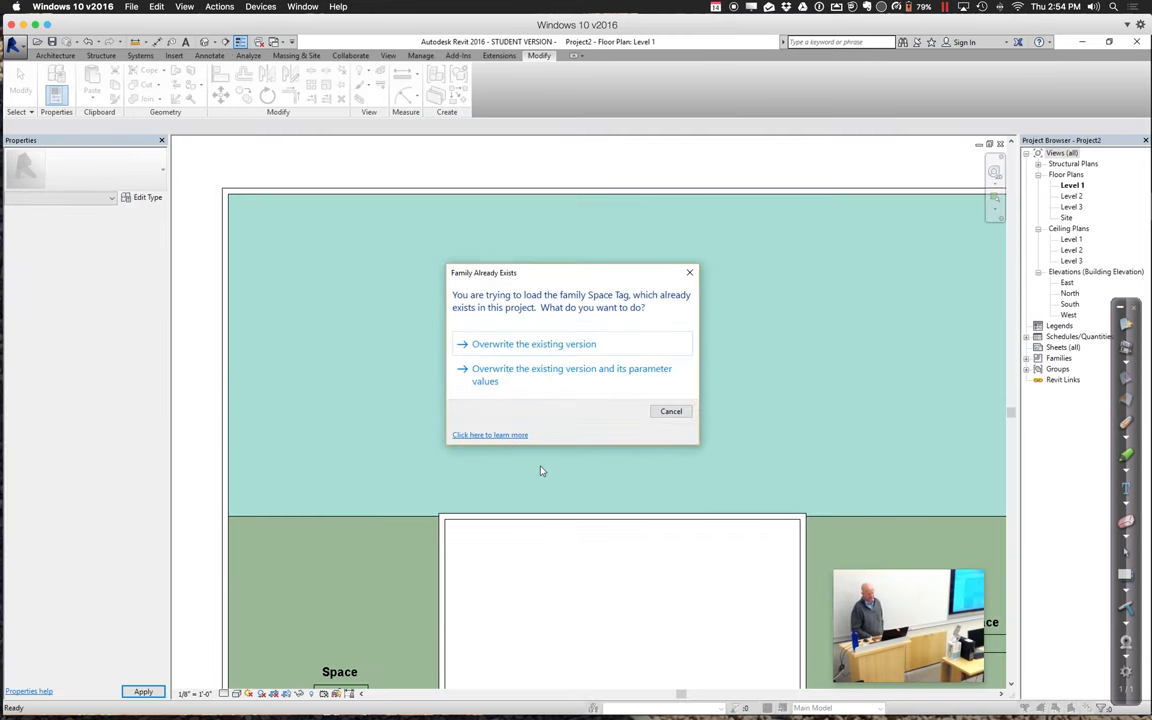
Overwrite the existing Space Tag family with the edited version
left_click(532, 344)
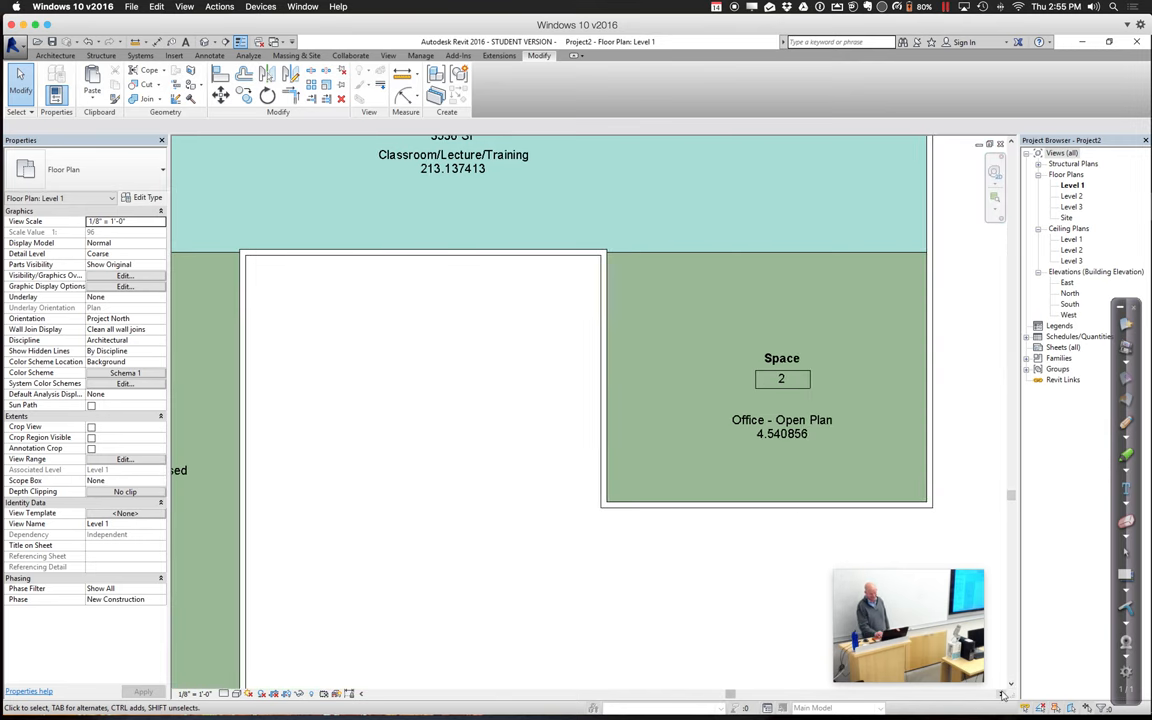
mouse_move(680, 536)
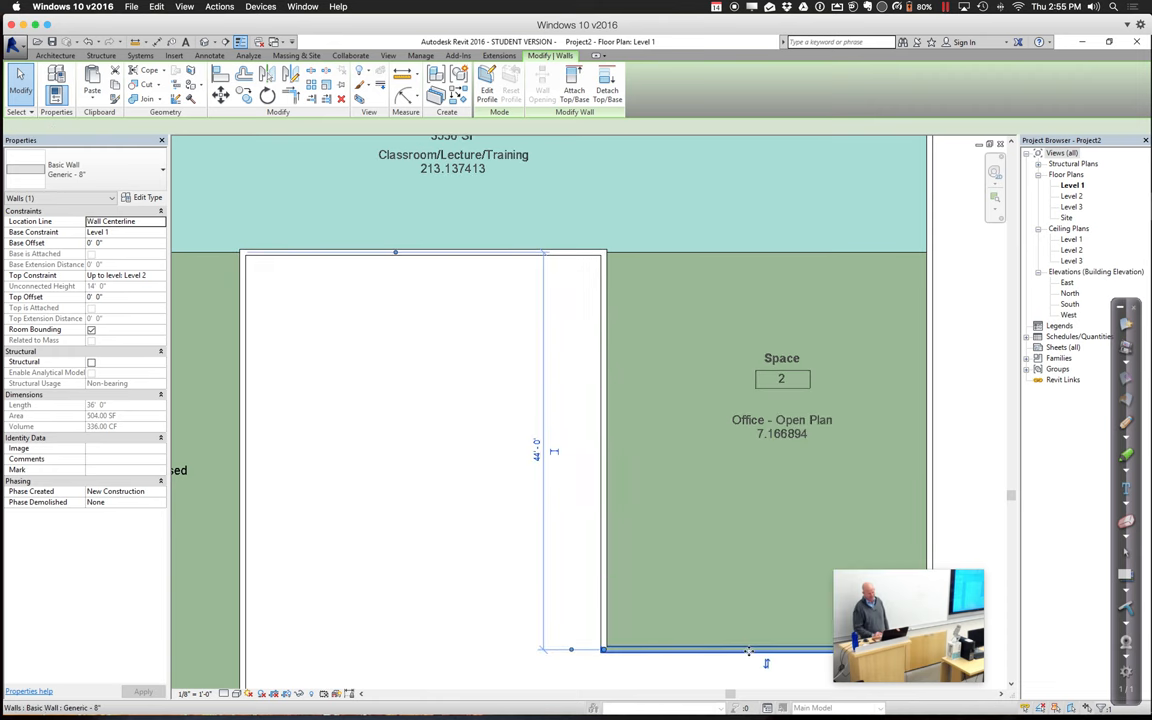
mouse_move(748, 650)
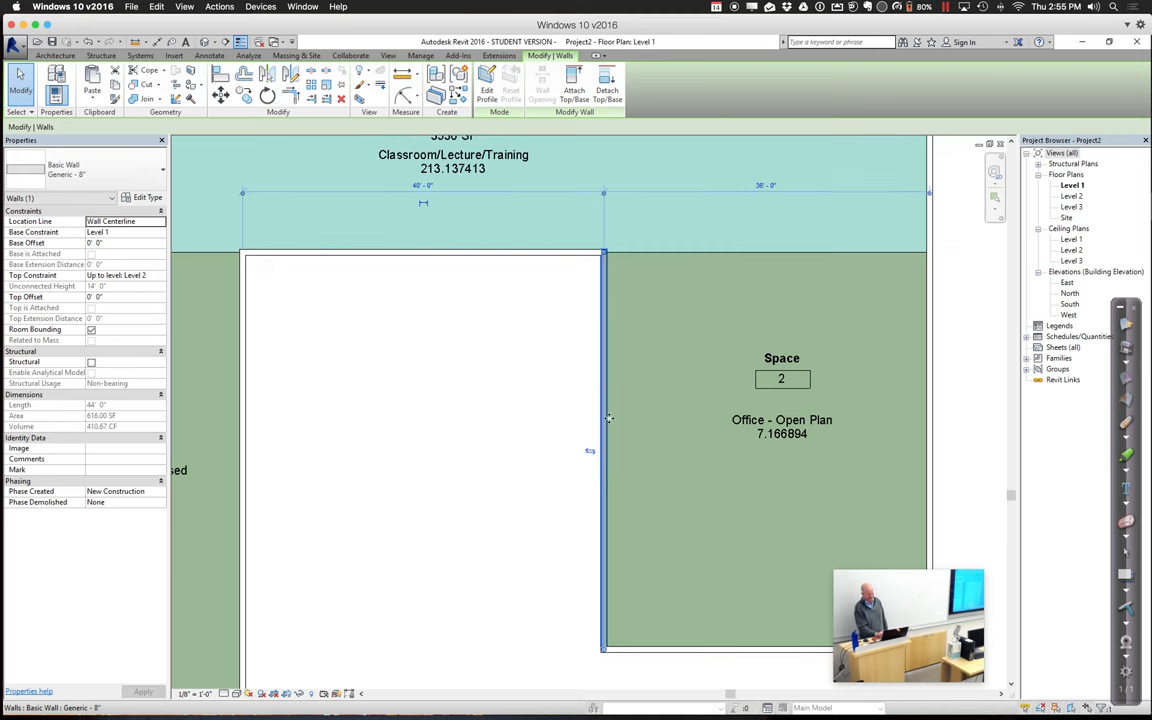
Drag the interior wall beside the courtyard left to about 28'-0", raising the office count to 9.3 people
left_click_drag(604, 420, 508, 420)
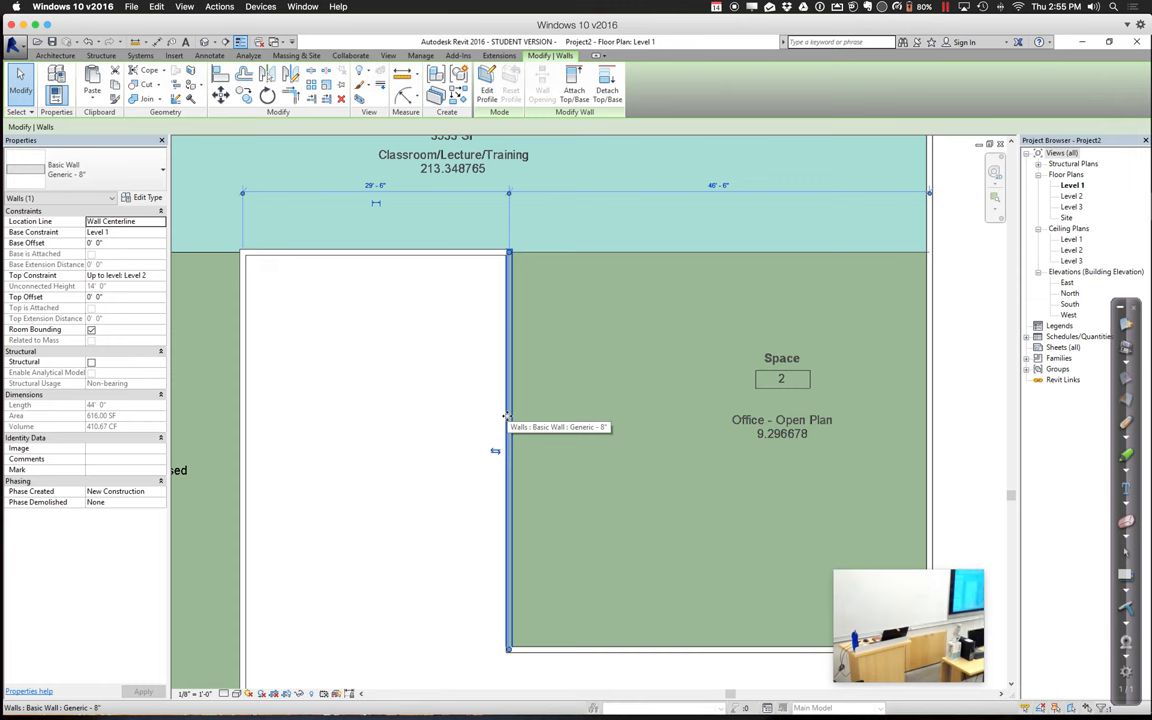
mouse_move(508, 416)
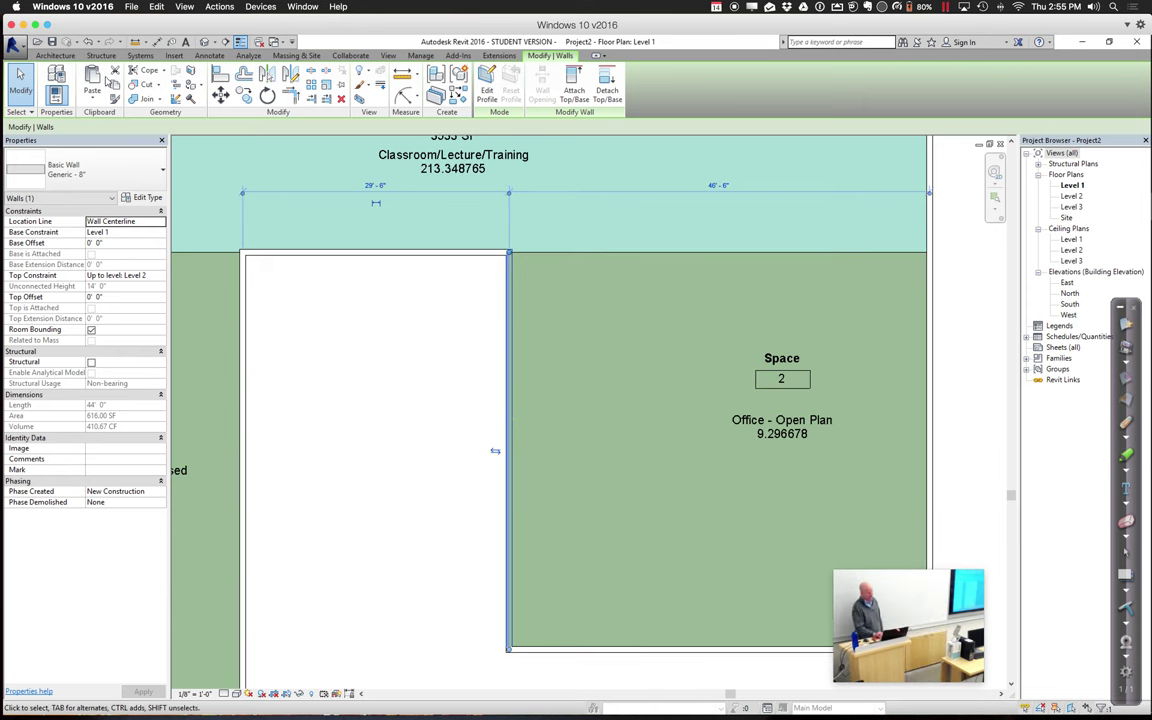
left_click(56, 56)
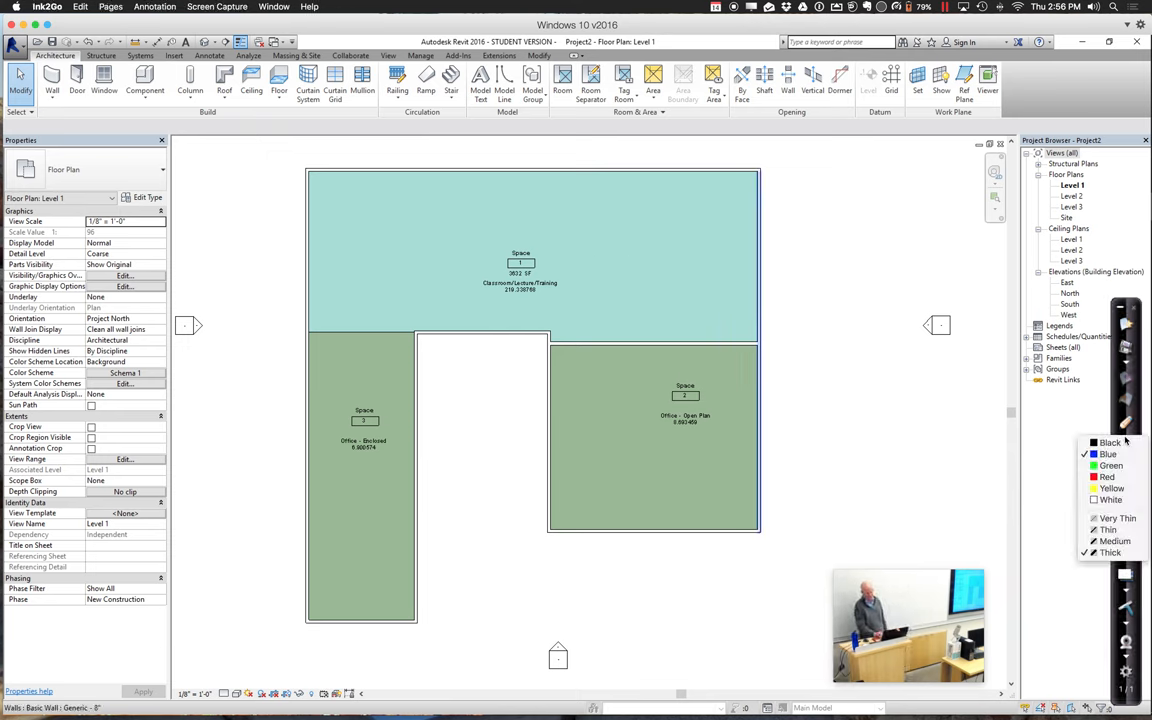
With a thick black pen, sketch a vertical corridor line through the left office down to the bottom wall
left_click(738, 588)
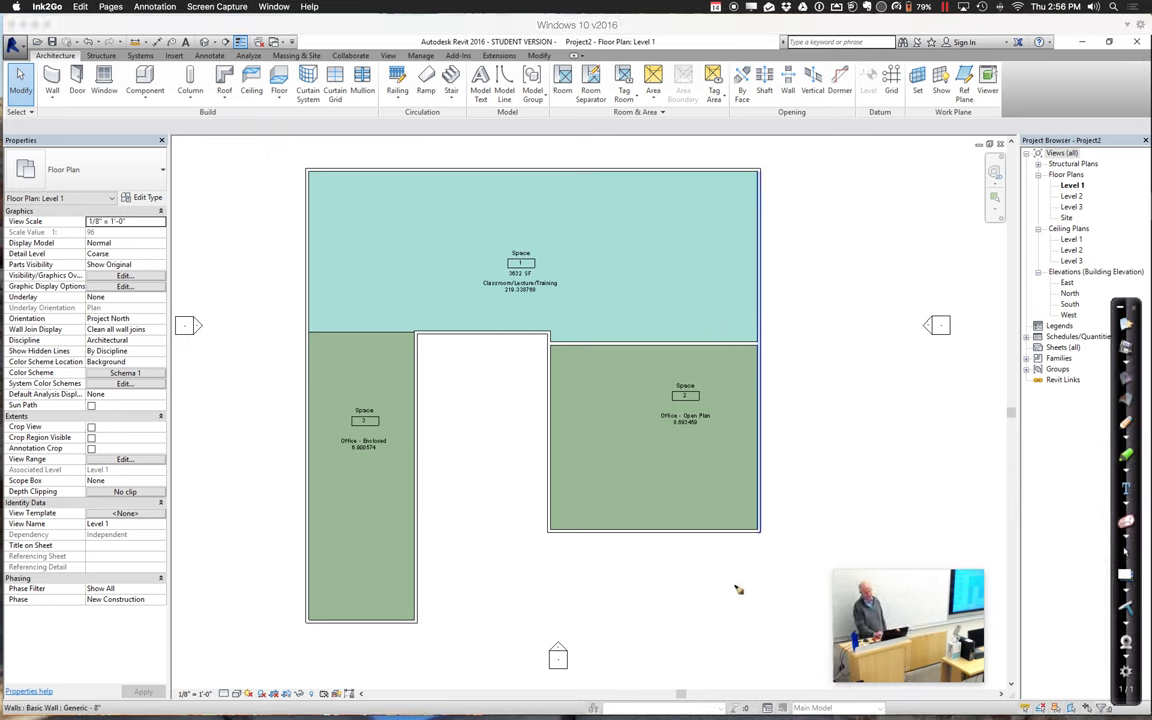
mouse_move(644, 512)
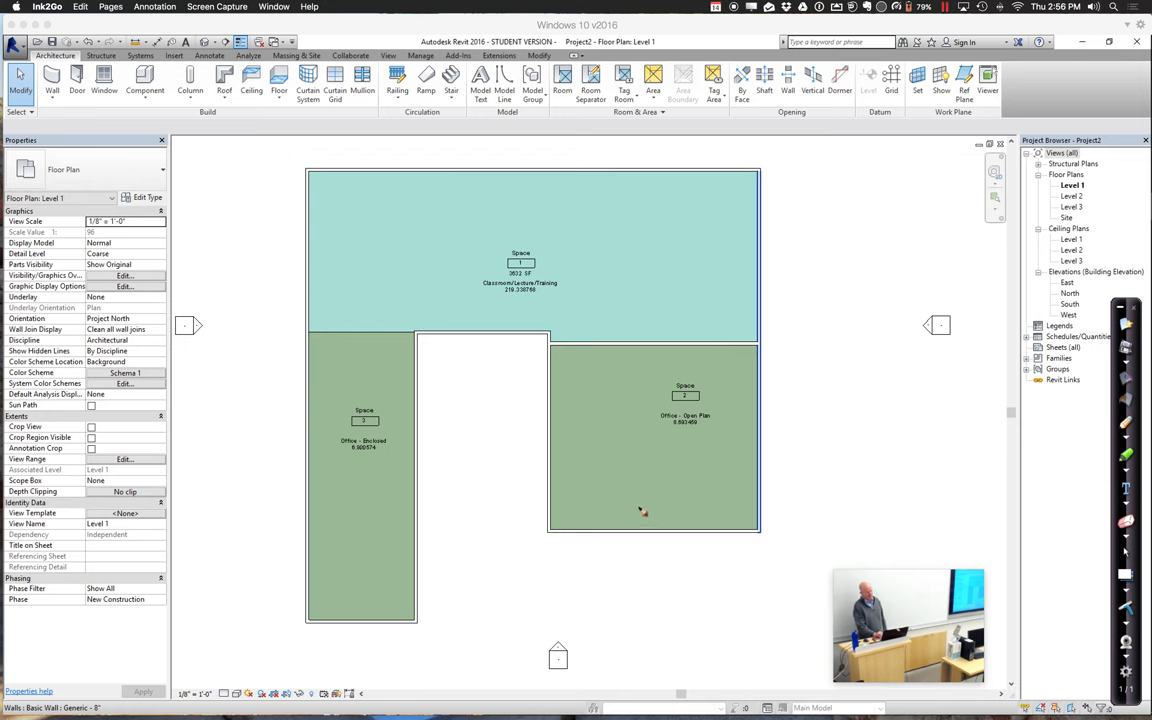
left_click_drag(660, 344, 640, 516)
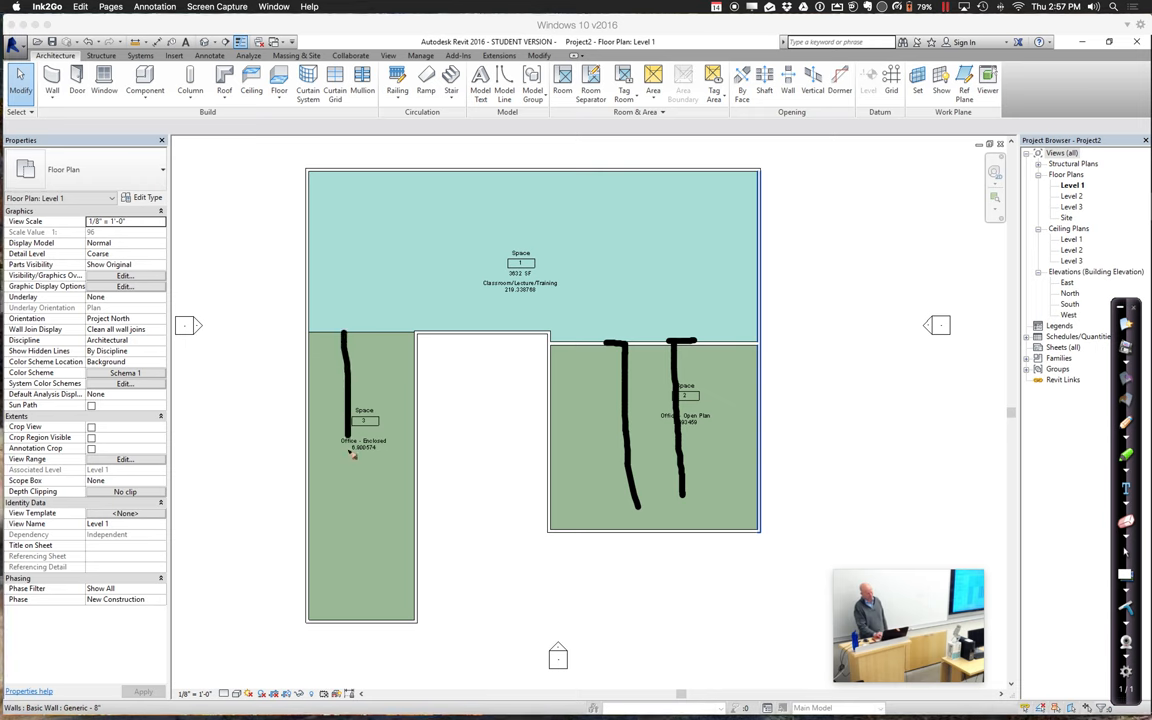
left_click_drag(348, 444, 356, 608)
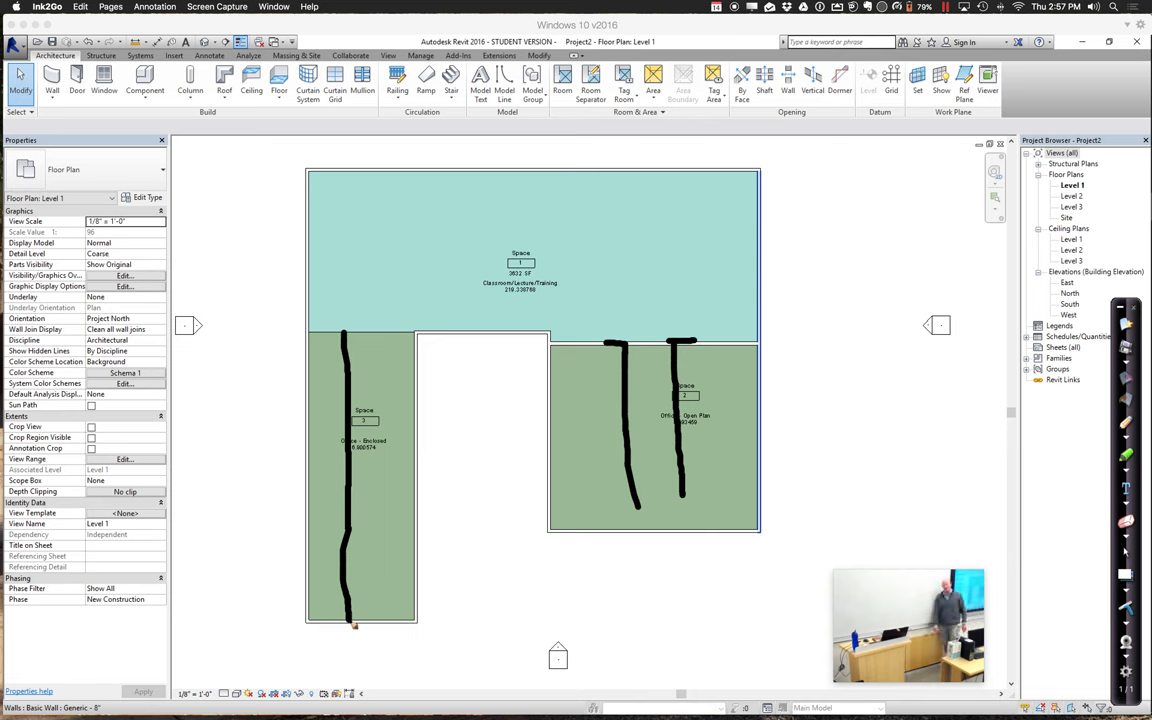
mouse_move(562, 602)
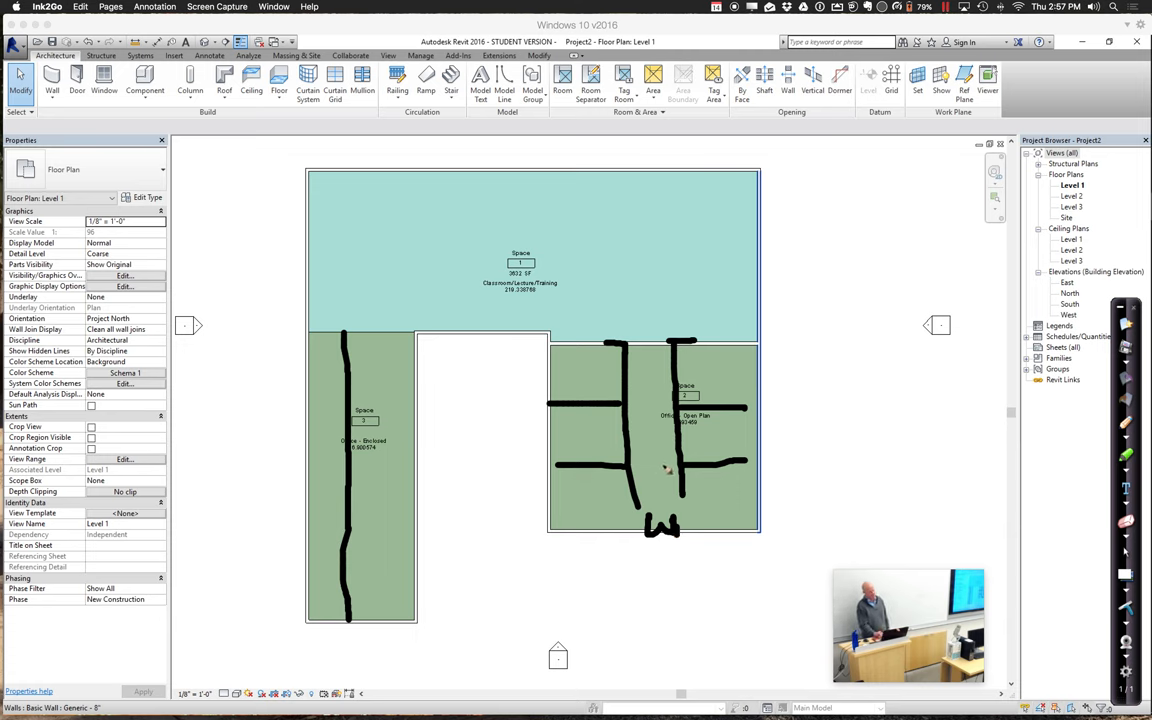
Sketch horizontal corridor branches off the left corridor and mark an exit at the left wall
left_click_drag(668, 476, 772, 330)
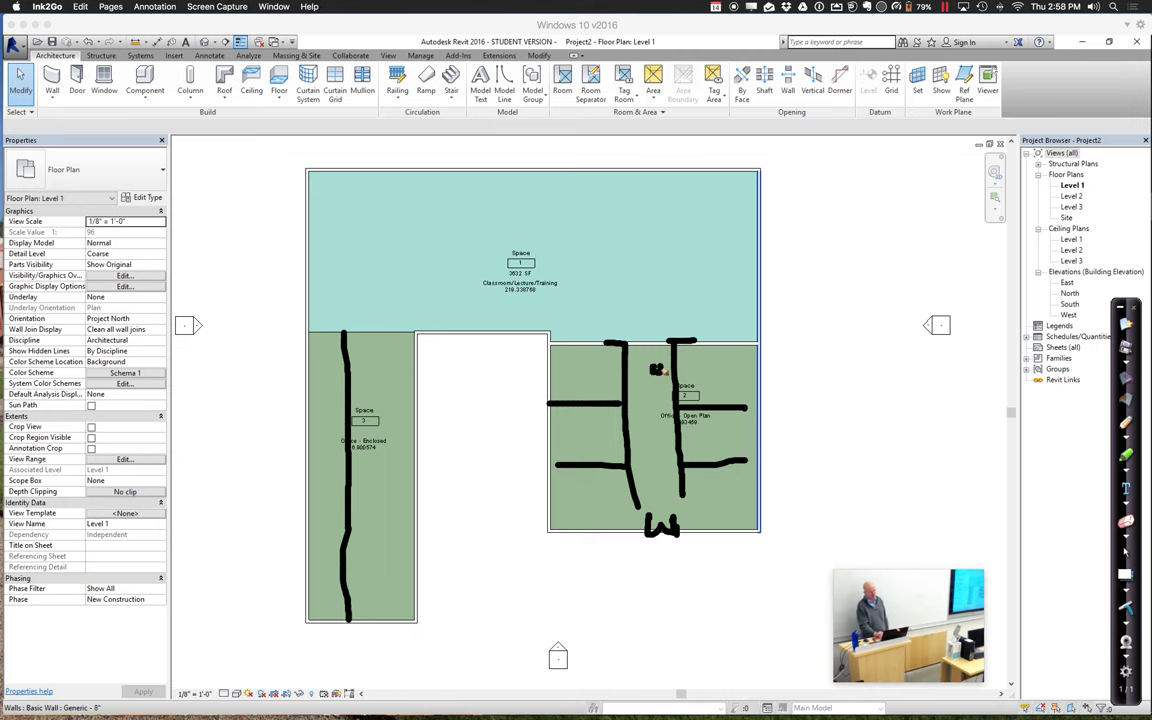
mouse_move(670, 498)
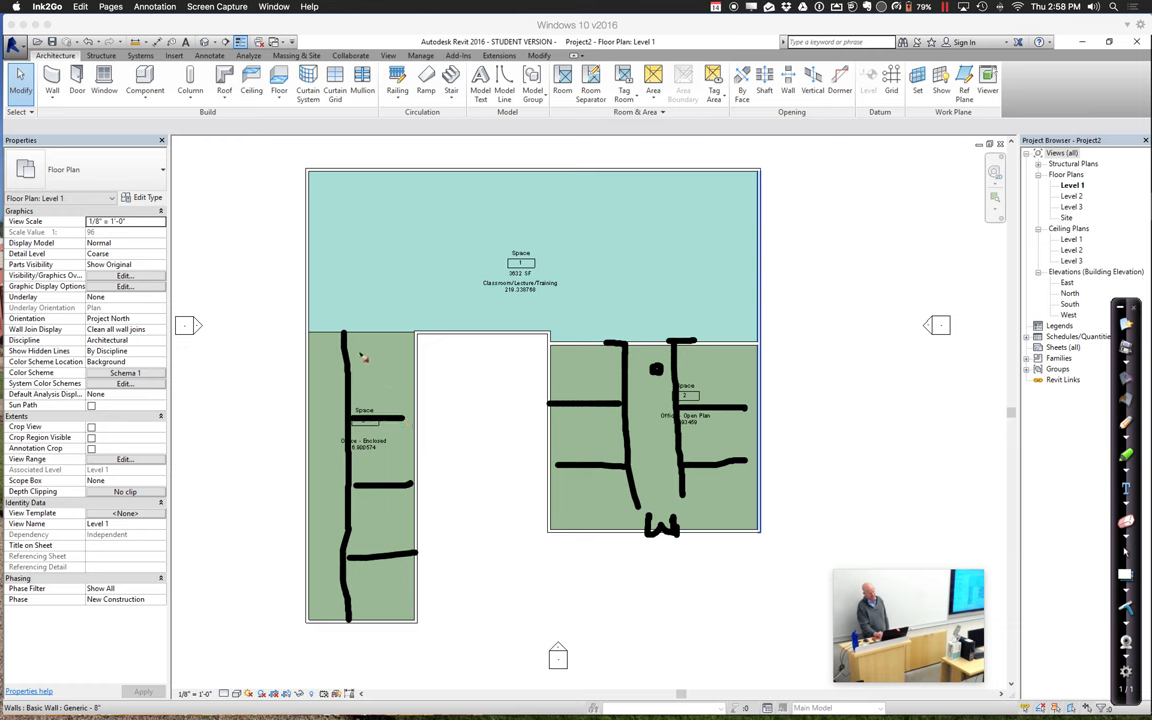
mouse_move(328, 612)
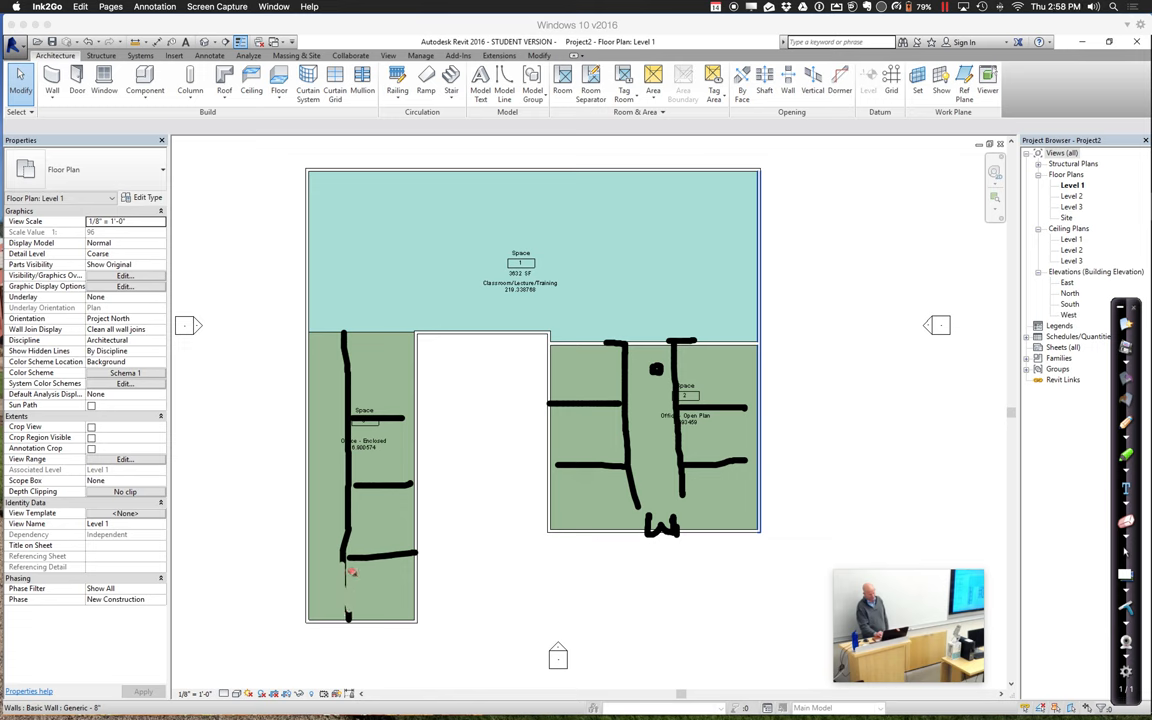
left_click(1126, 430)
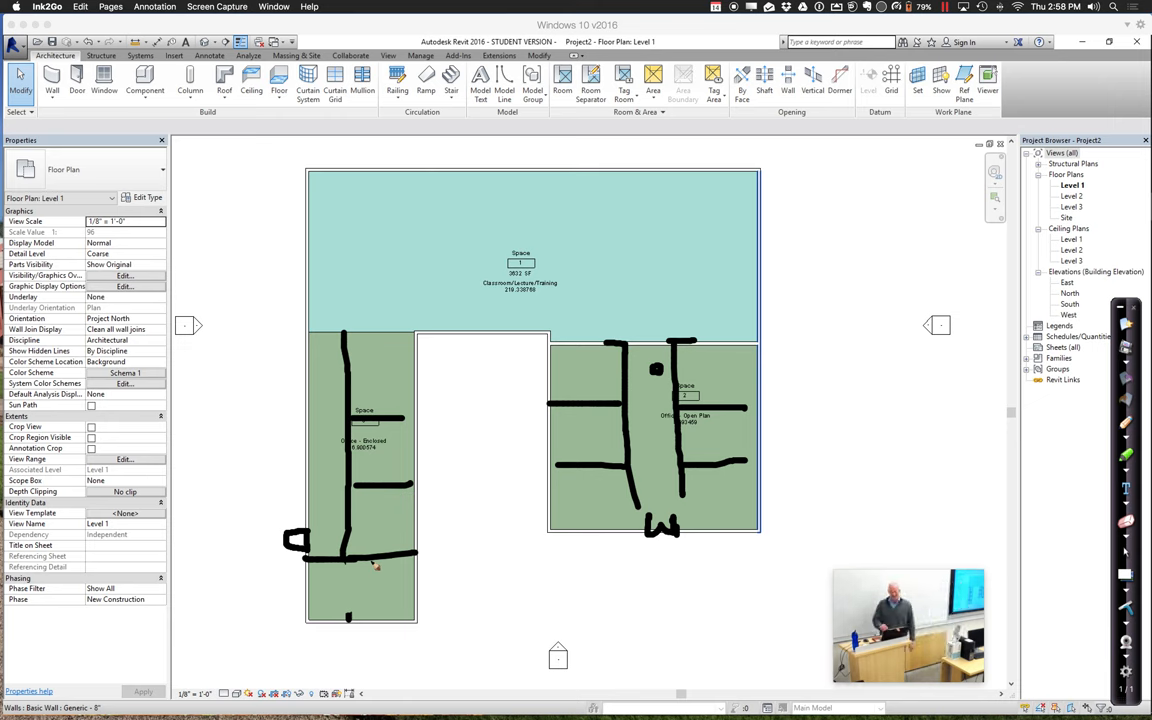
mouse_move(330, 160)
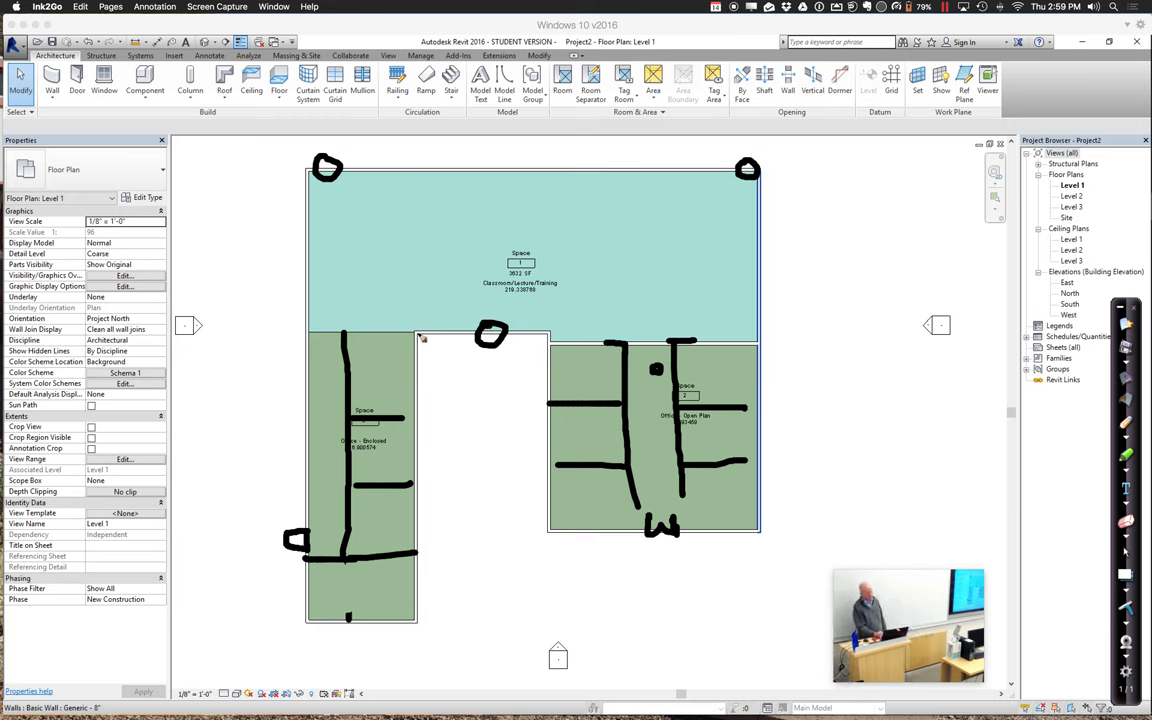
Sketch a curved corridor loop around the classroom space tag
left_click_drag(420, 336, 550, 280)
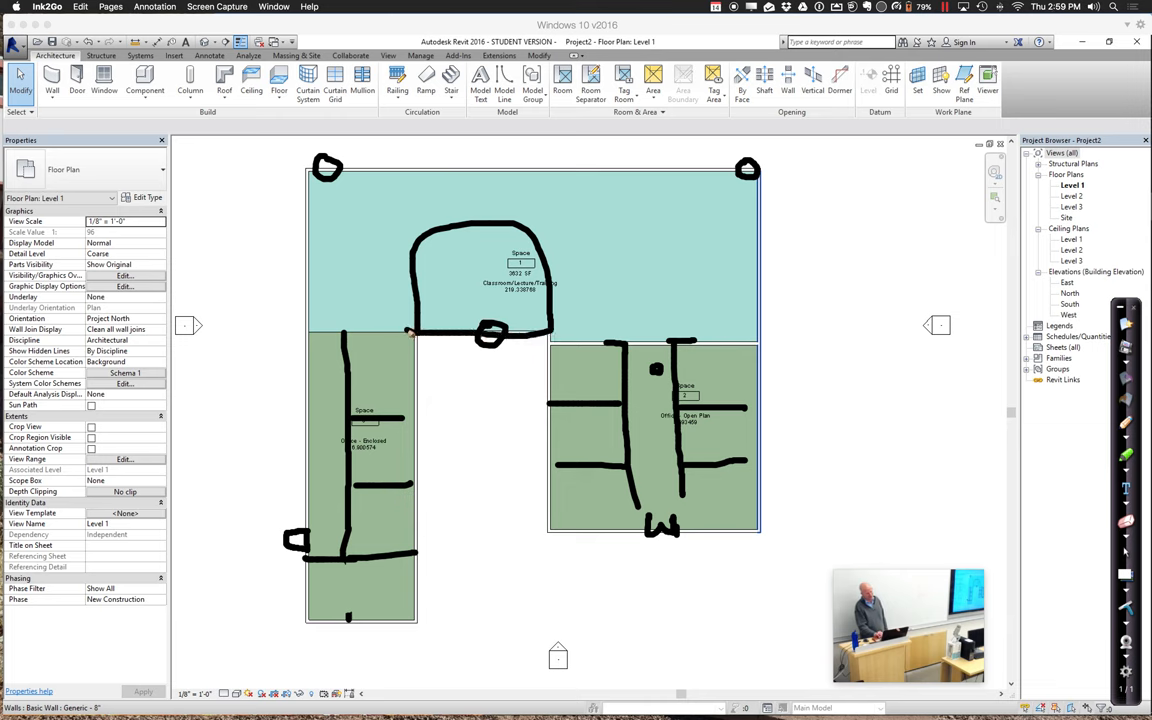
mouse_move(472, 388)
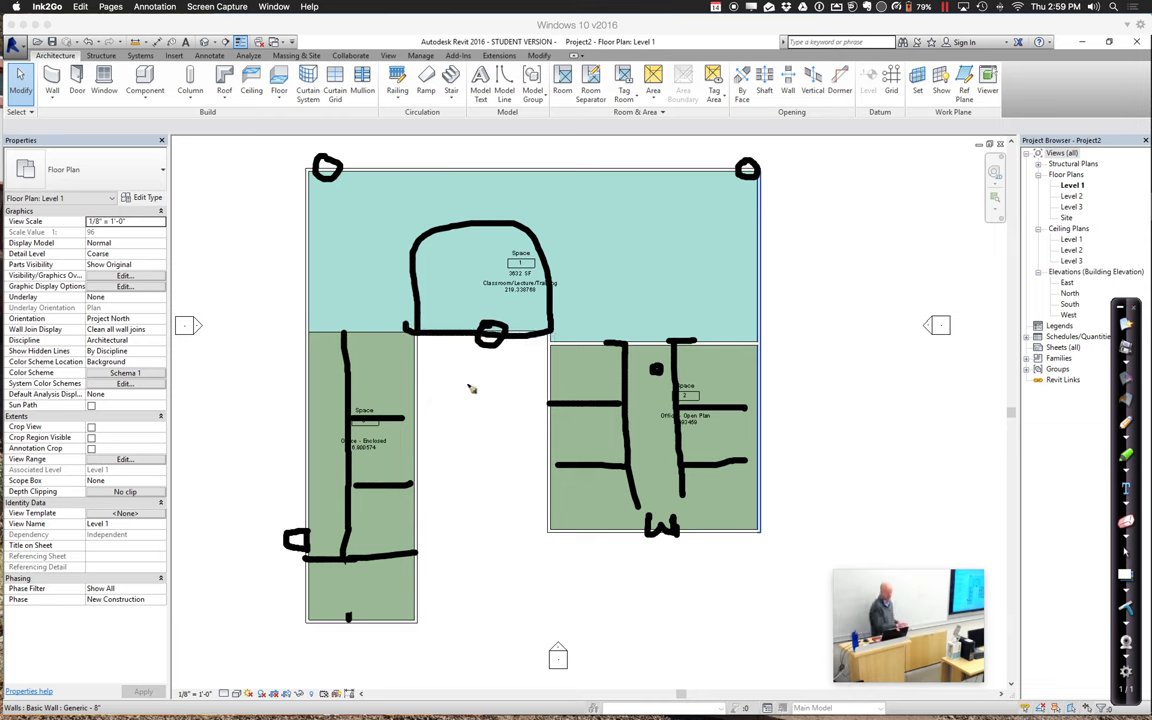